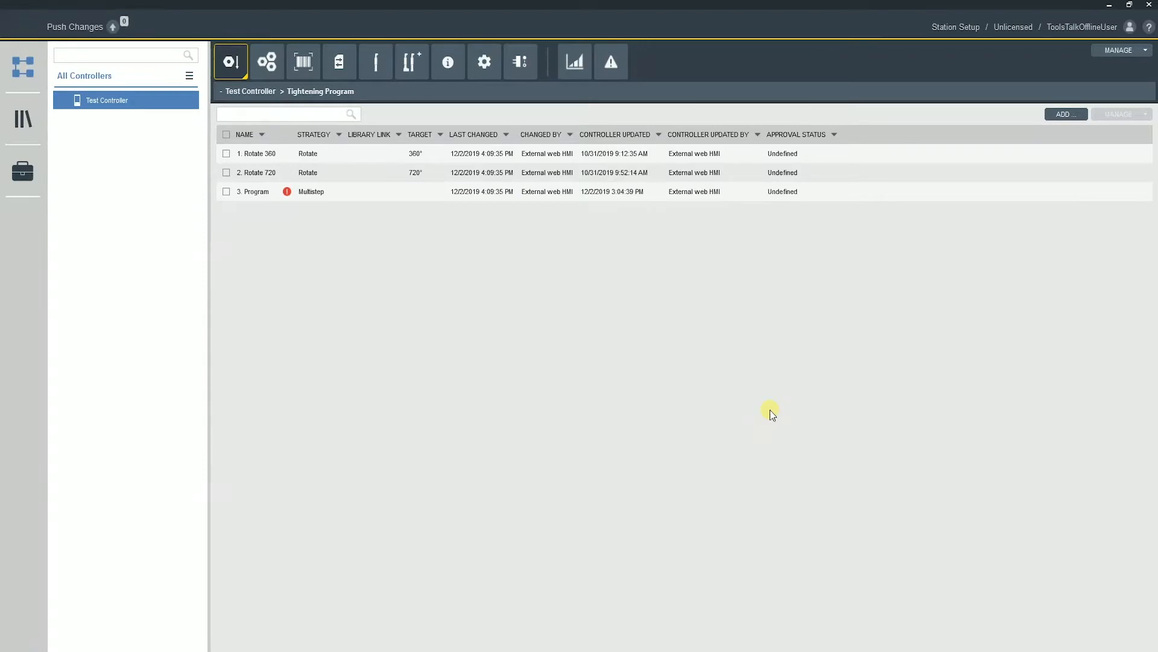
mouse_move(503, 646)
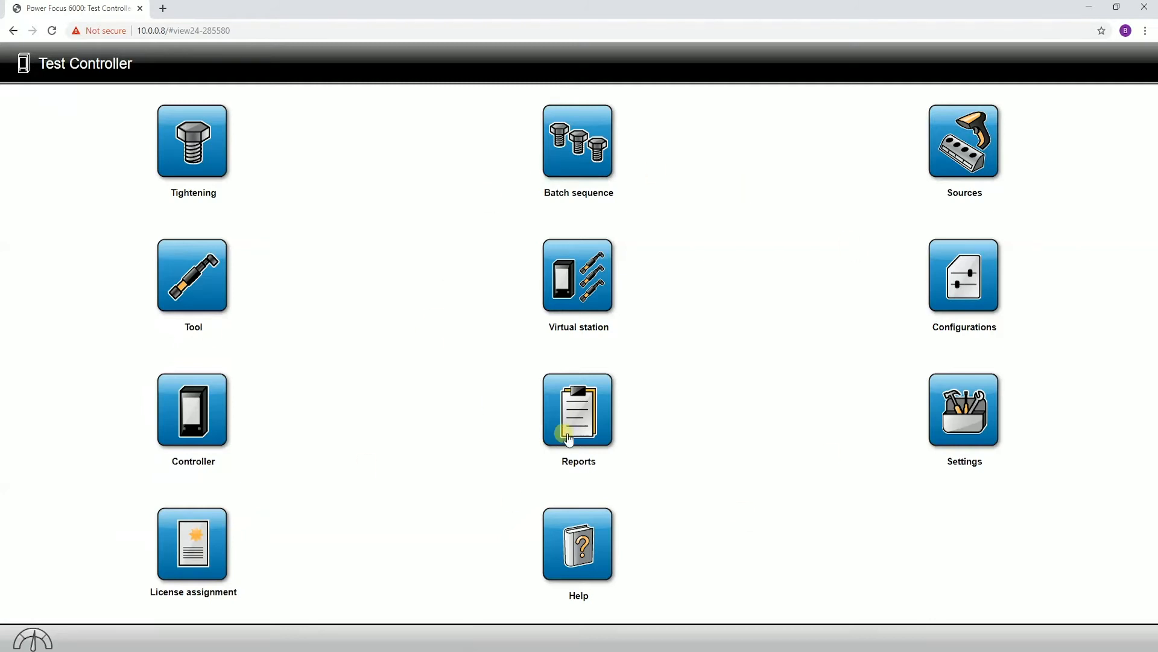
Show the Test Controller's Fieldbus and SoftPLC overview with its offline EtherNet IP settings
click(184, 30)
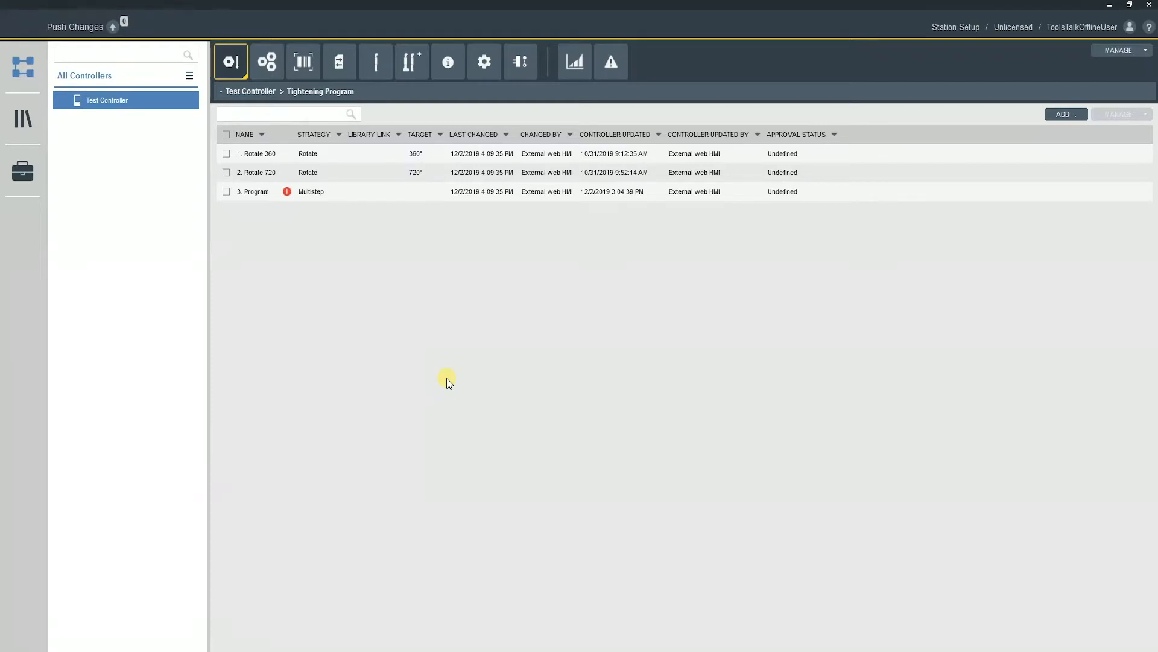
mouse_move(122, 126)
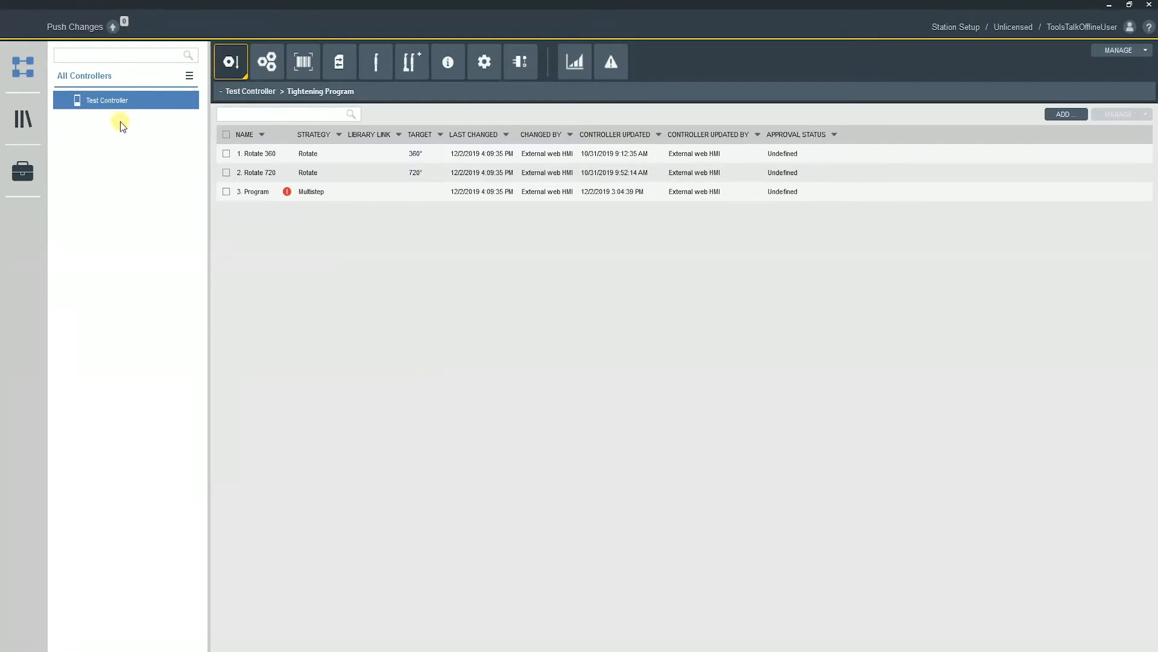
mouse_move(103, 123)
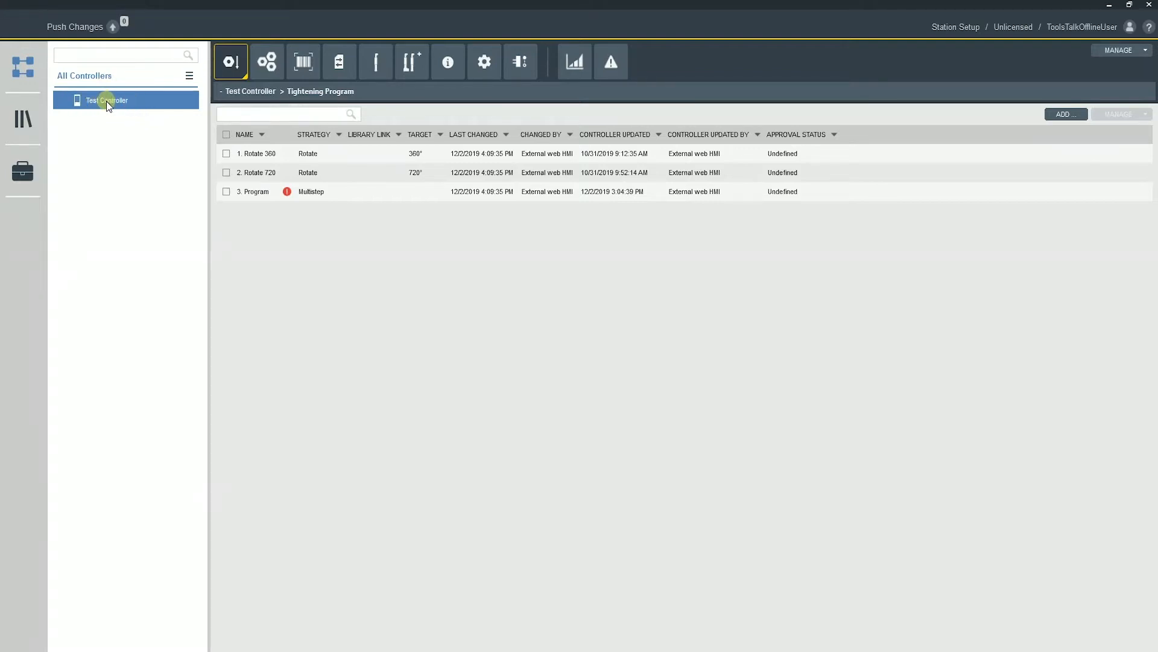
mouse_move(122, 200)
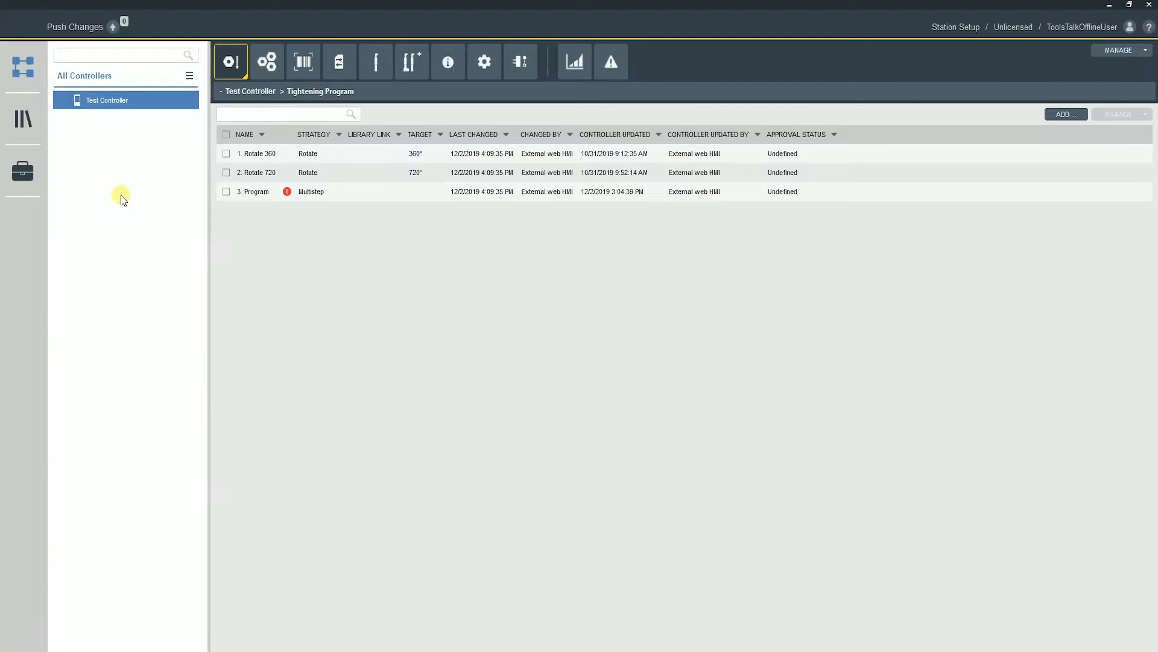
mouse_move(484, 62)
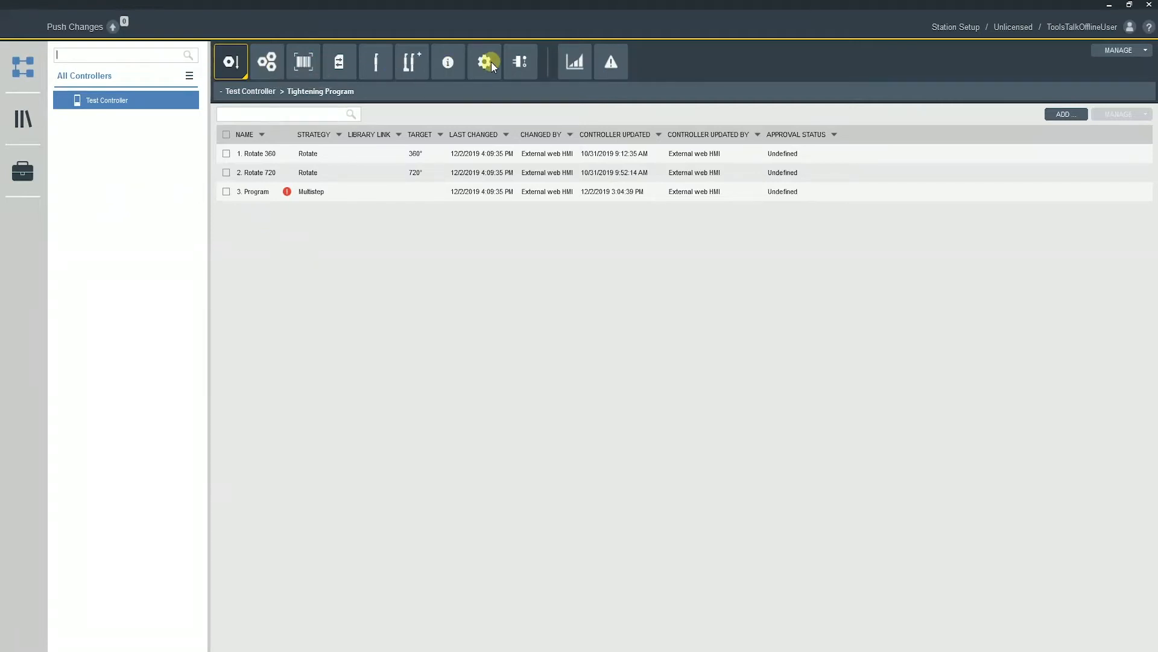
click(519, 62)
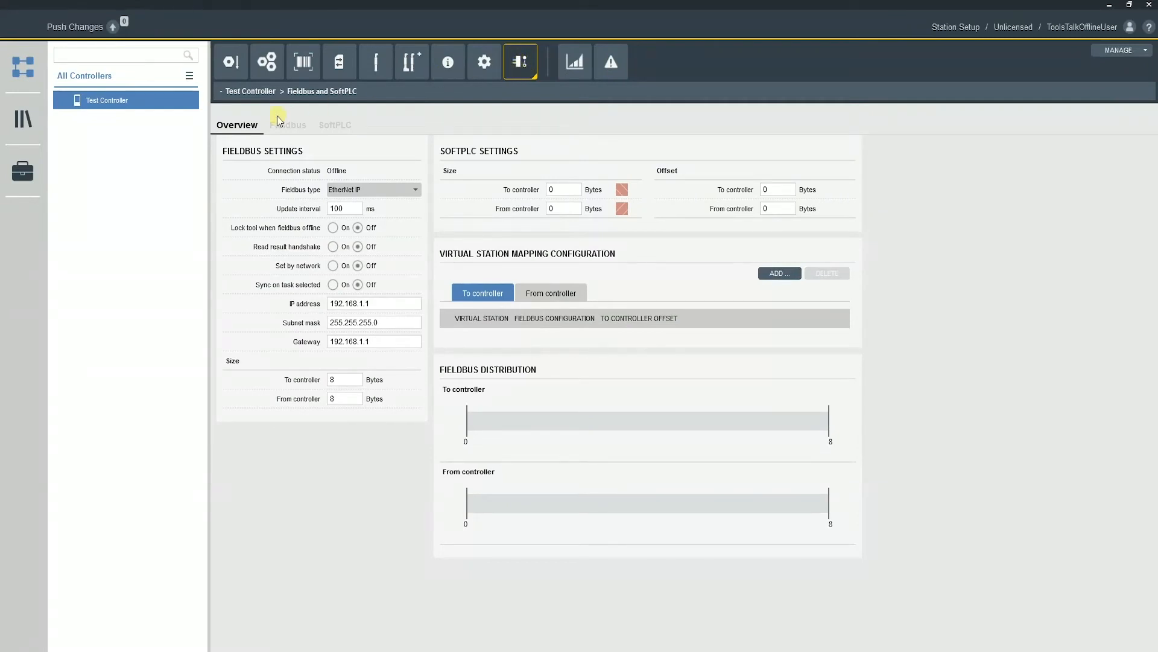
mouse_move(289, 131)
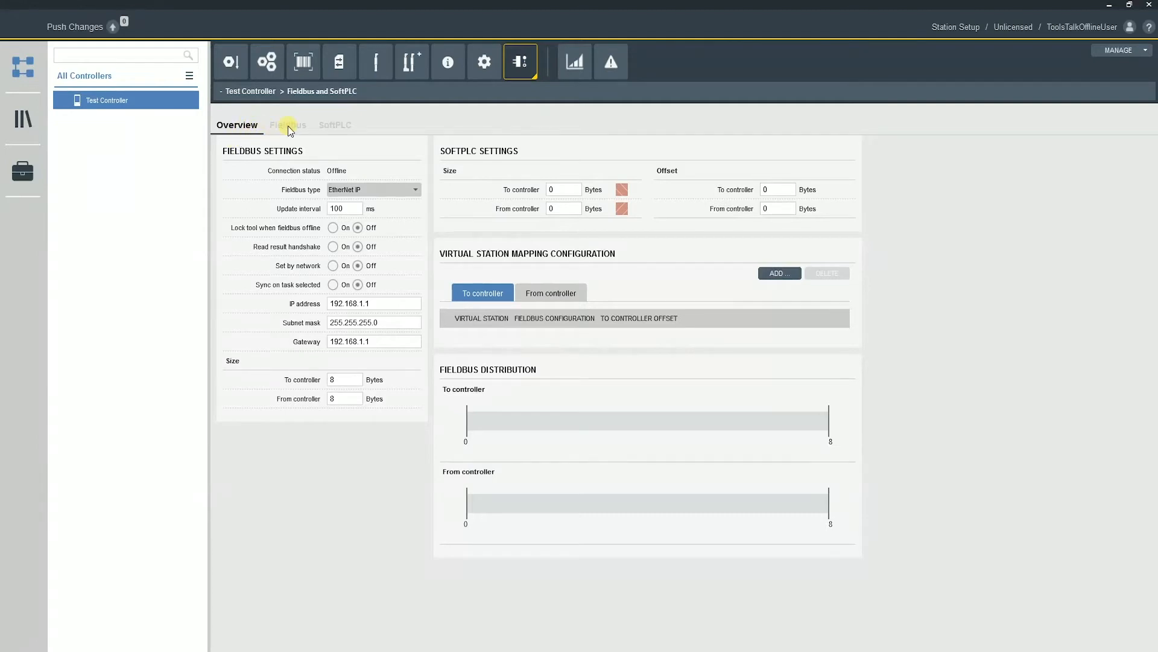
mouse_move(333, 130)
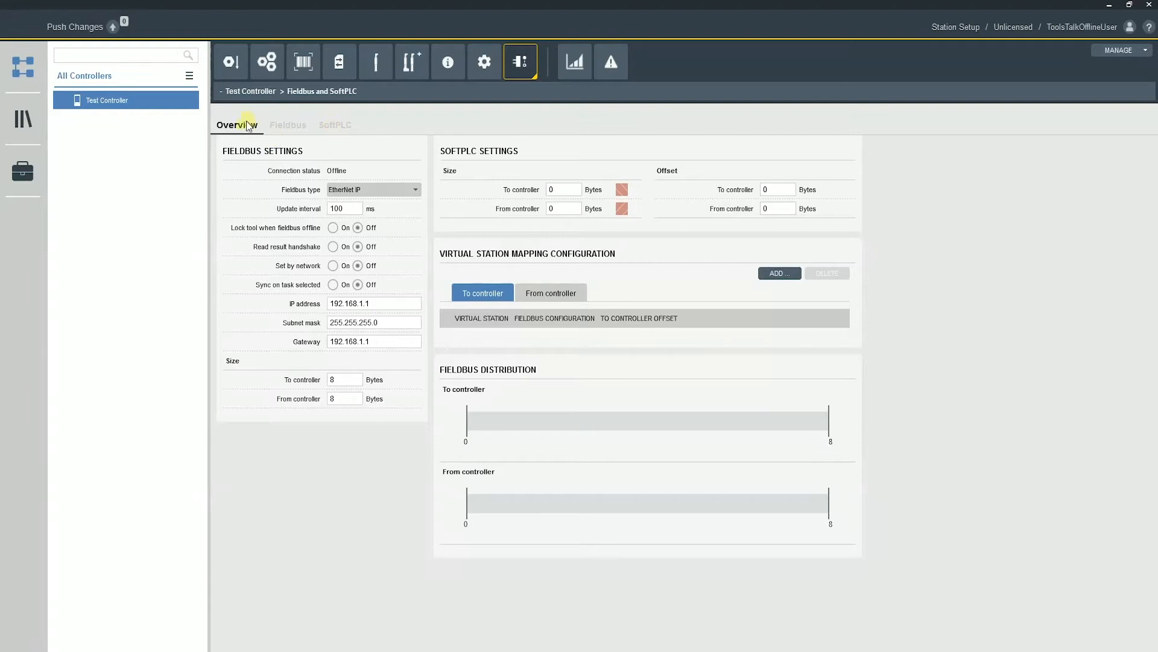
mouse_move(273, 128)
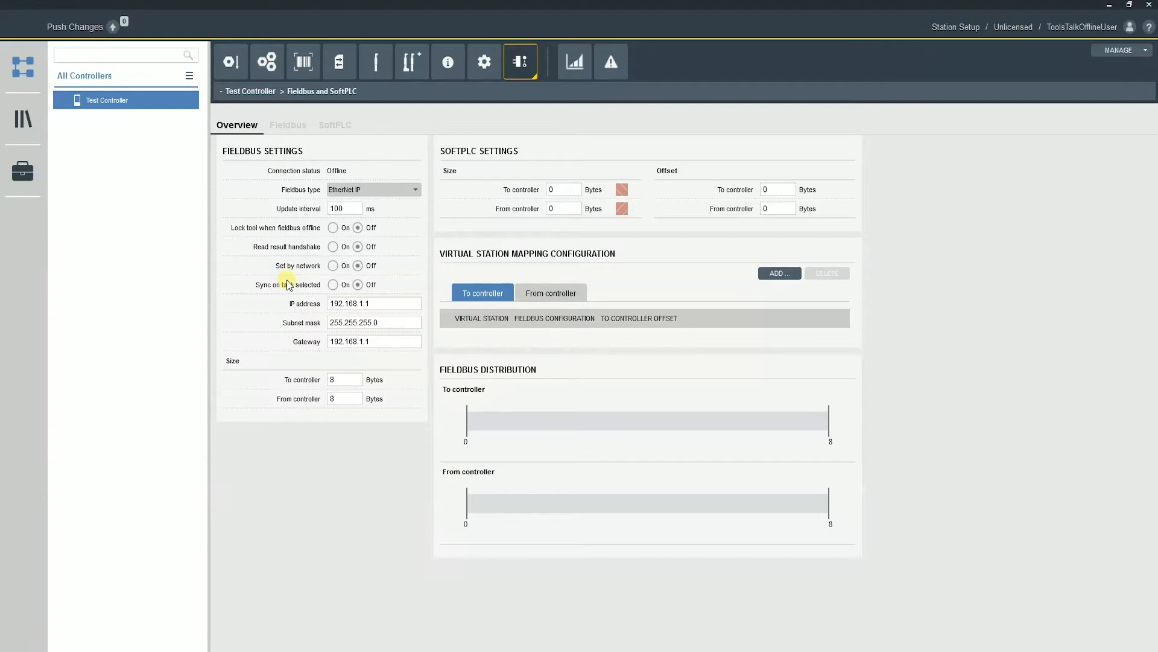
mouse_move(358, 172)
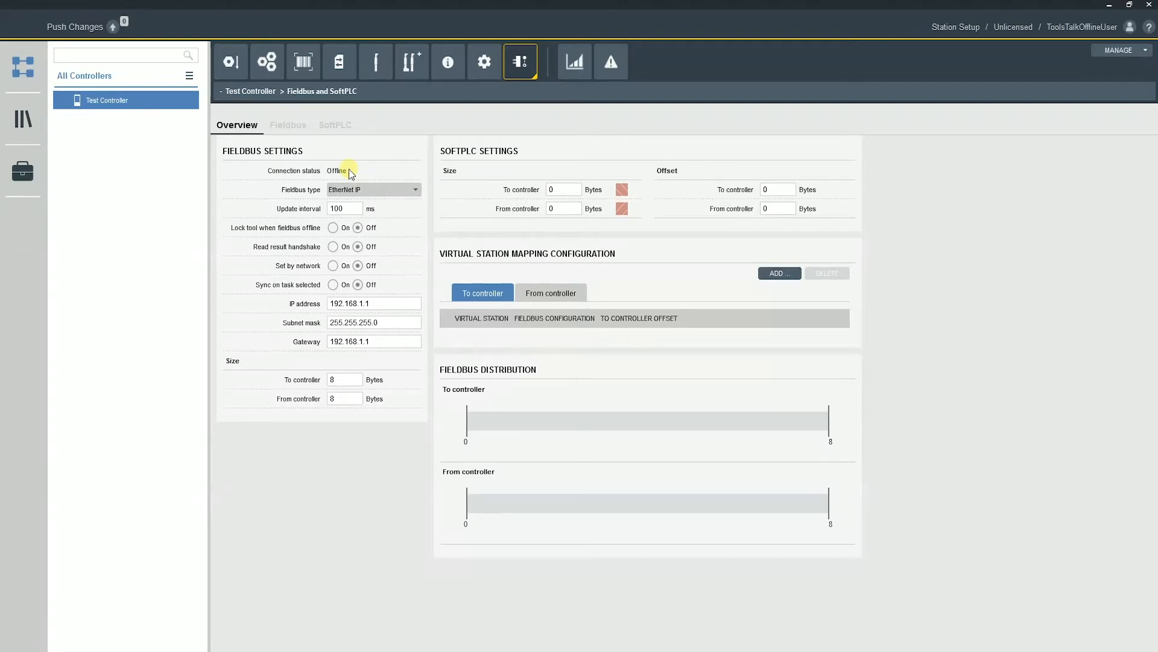
mouse_move(325, 176)
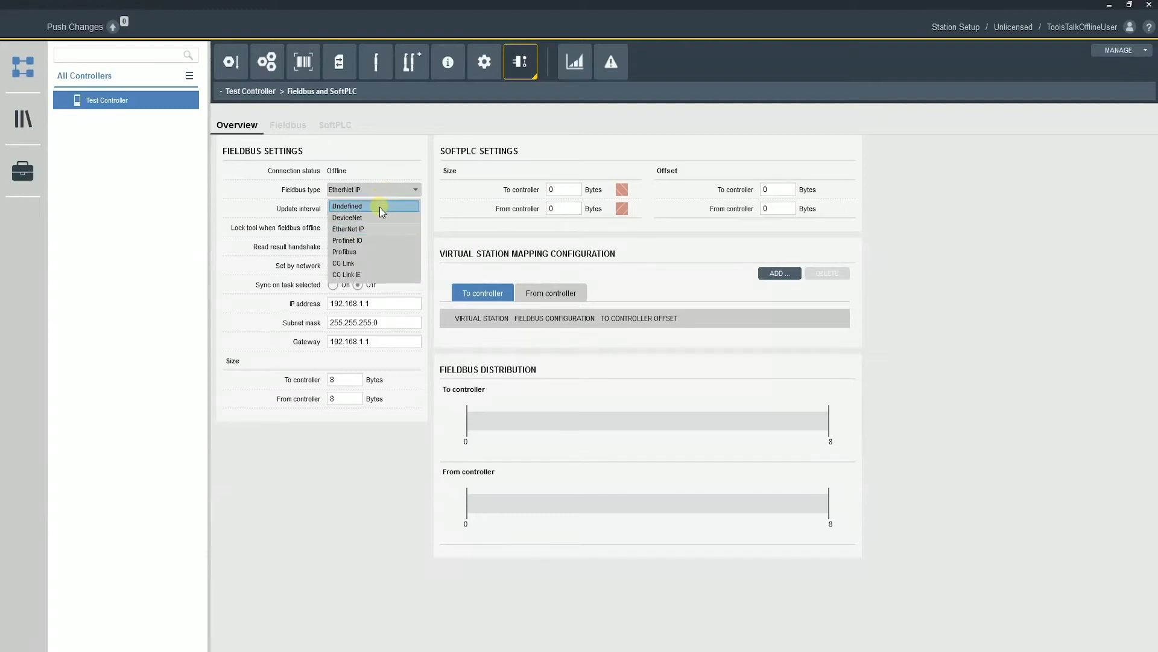
Switch the fieldbus type to Undefined, then back to EtherNet IP
click(347, 205)
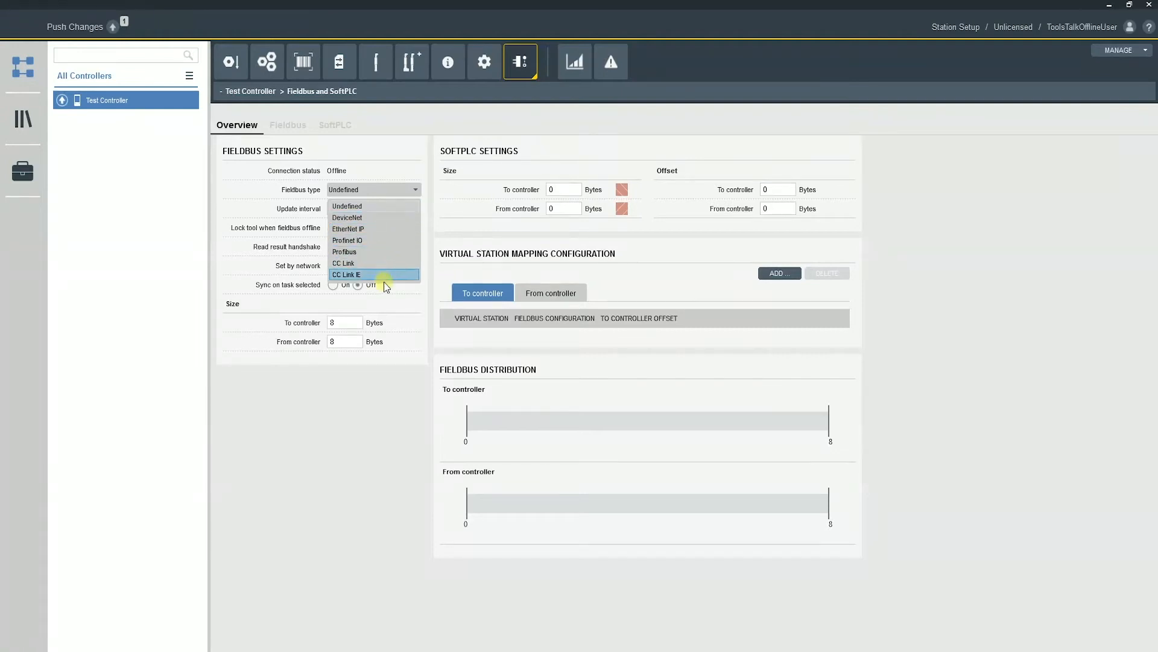
mouse_move(383, 217)
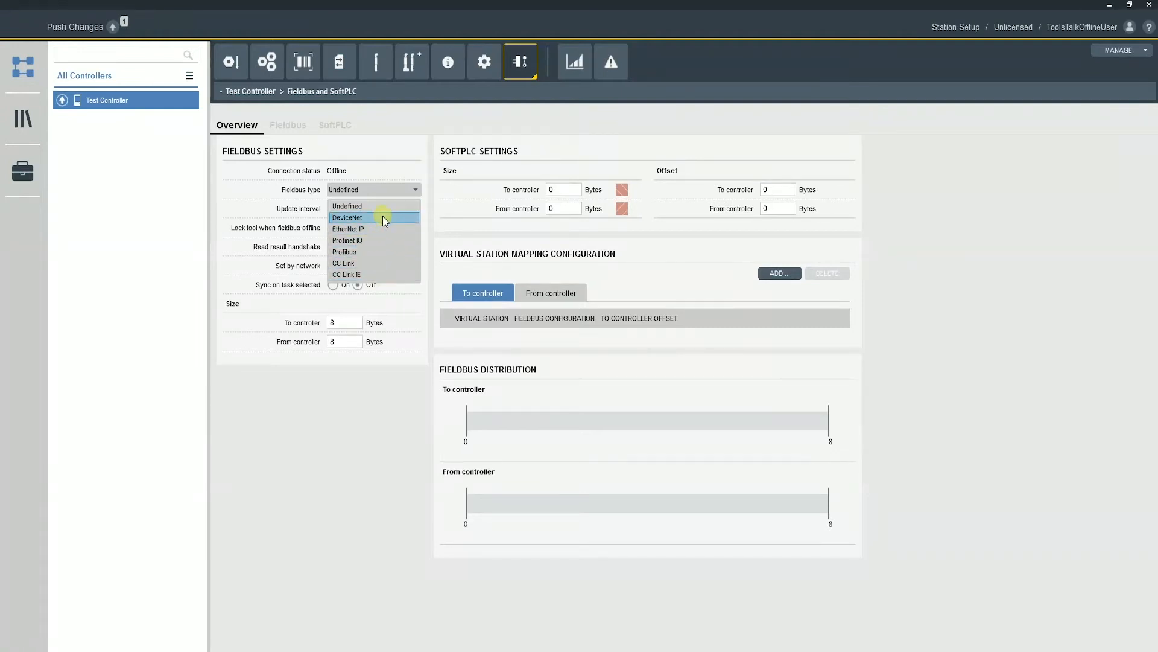
click(348, 230)
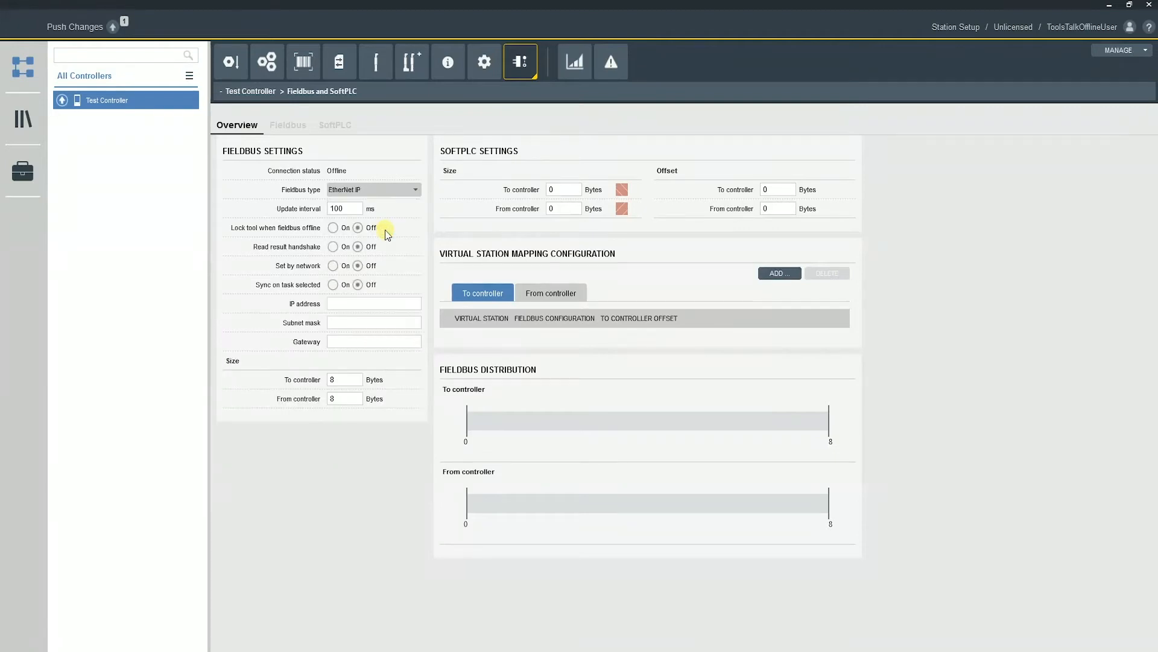
mouse_move(396, 234)
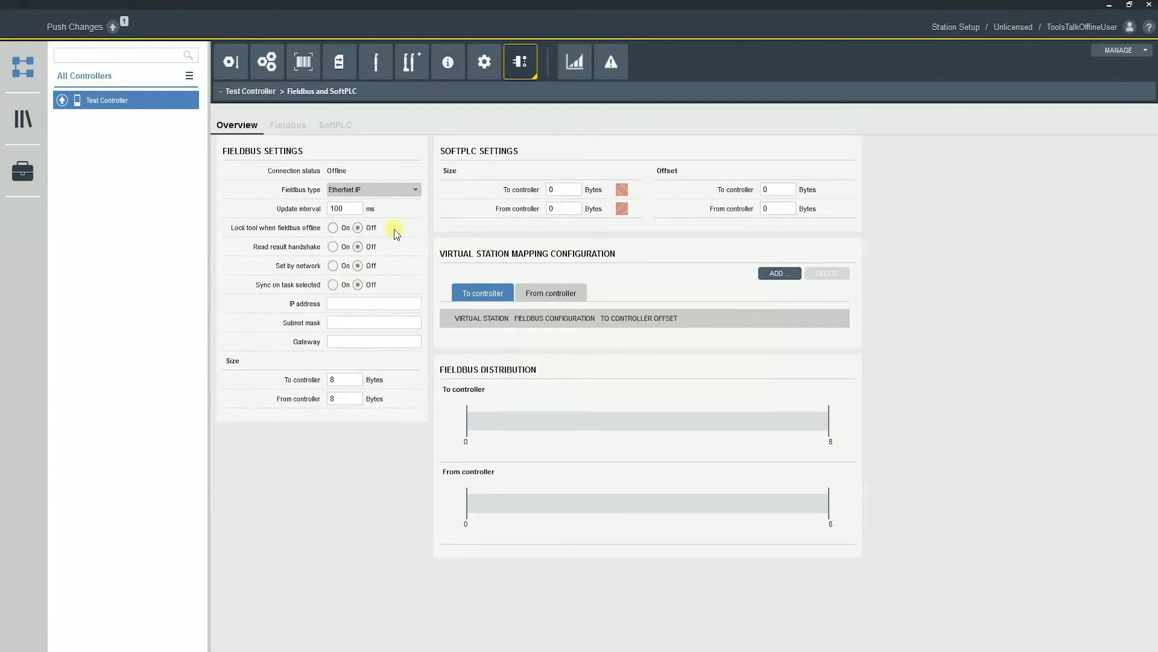
click(344, 209)
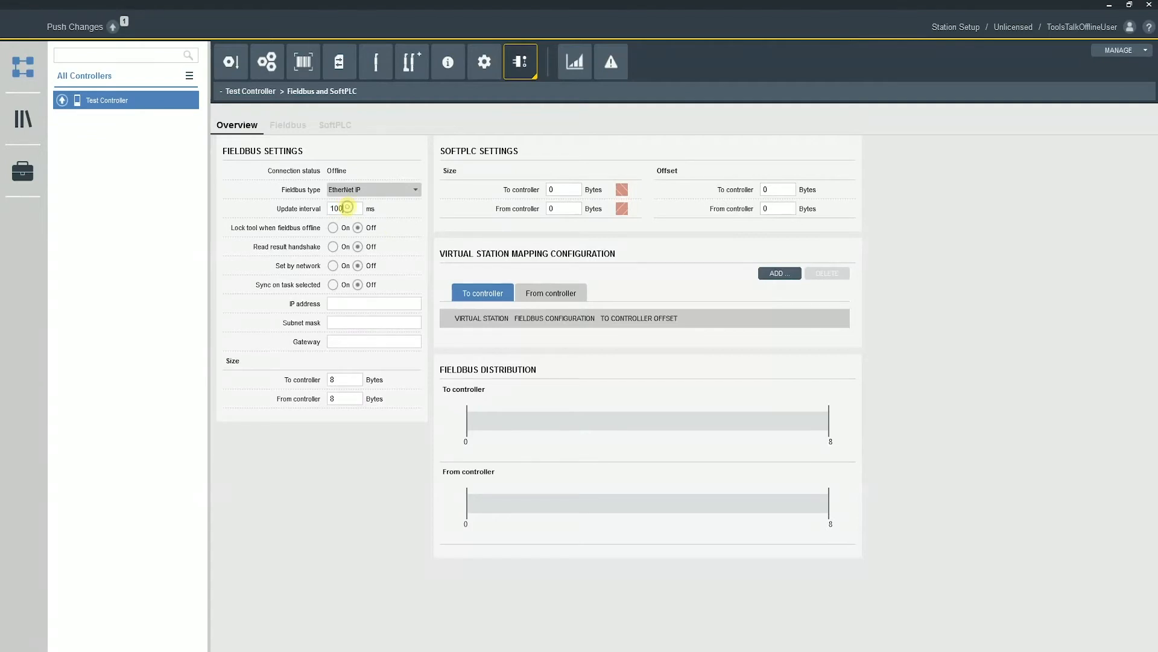
click(343, 208)
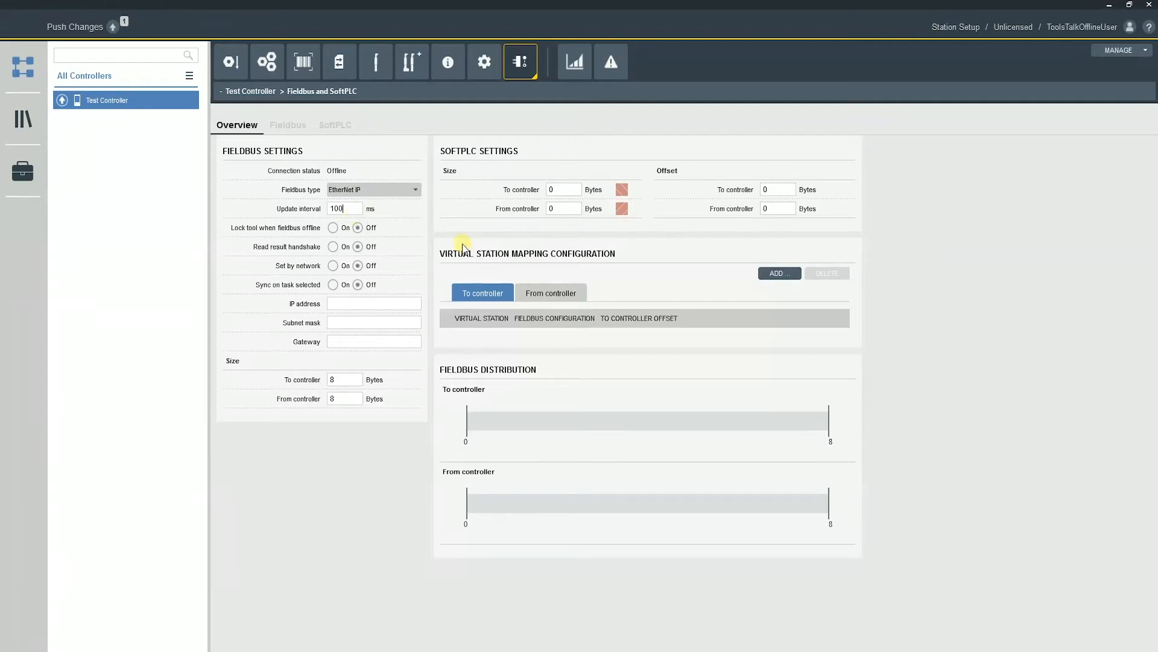
Replace the EtherNet IP update interval of 100 ms with 50 ms
triple_click(343, 208)
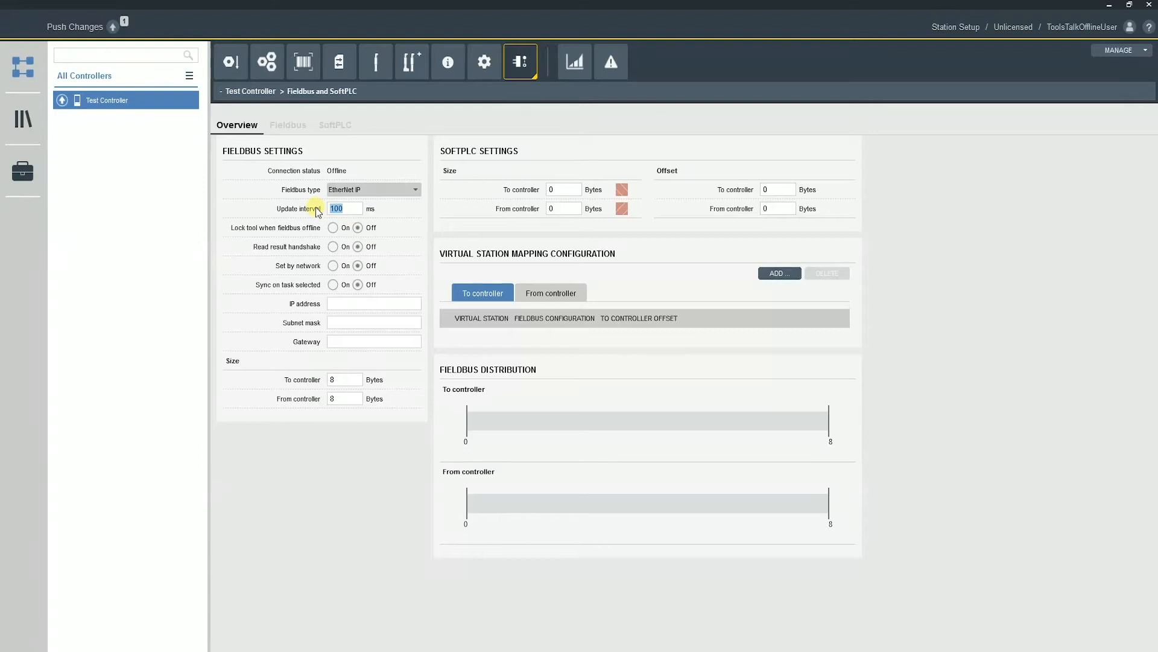
text(50)
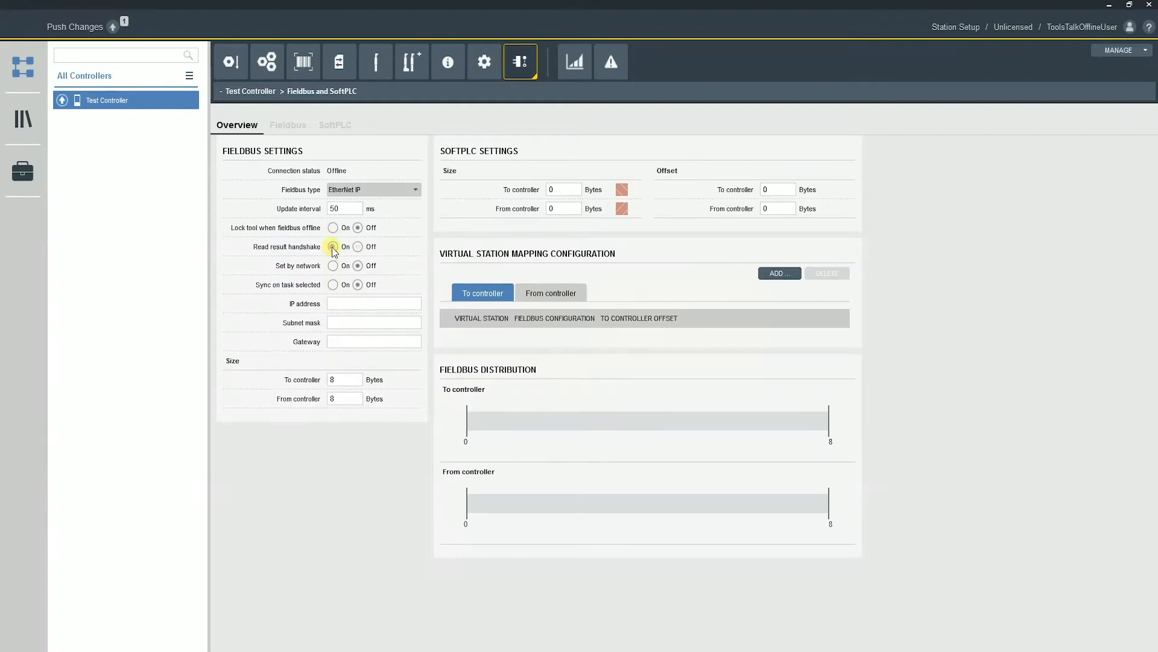
click(333, 247)
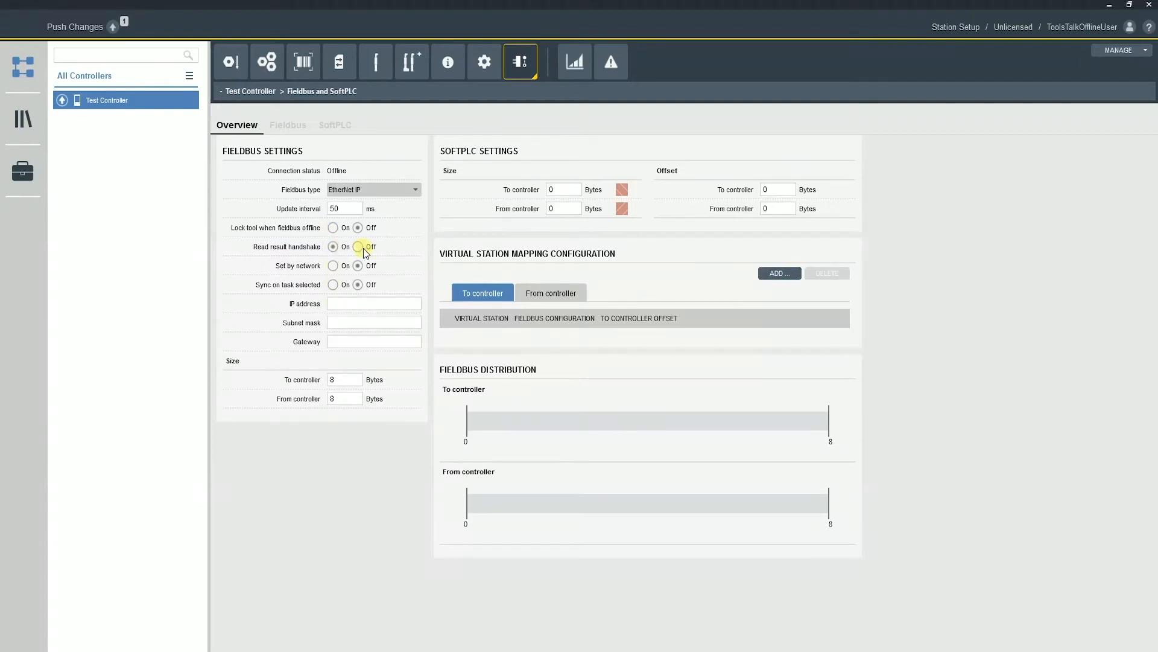
click(333, 246)
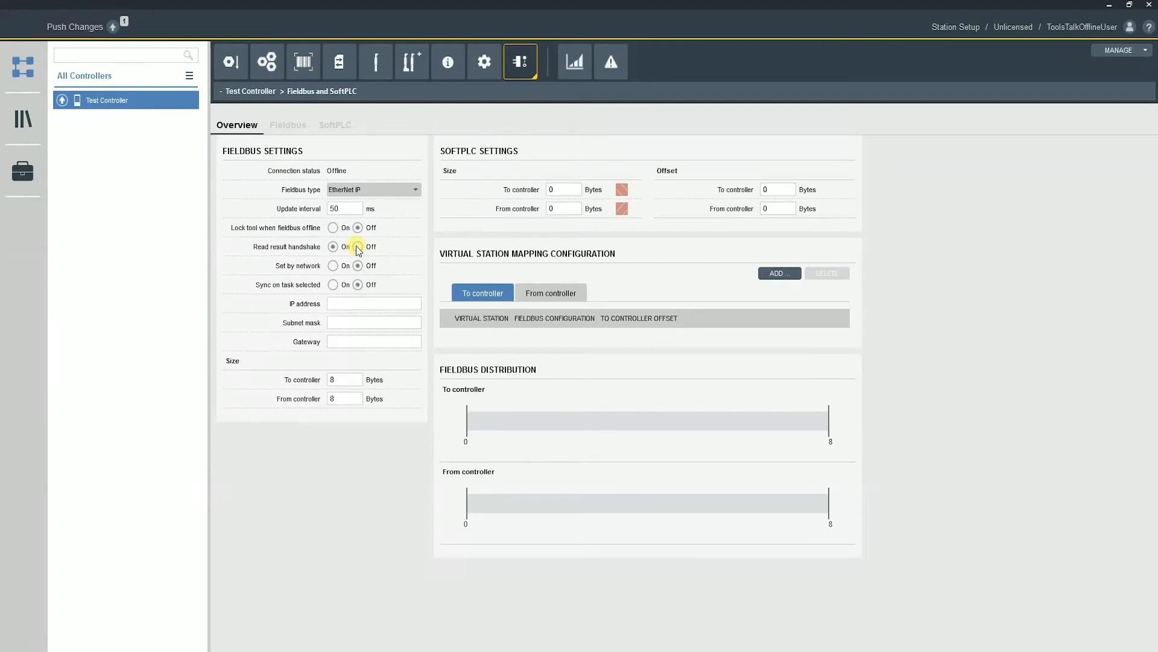
click(333, 246)
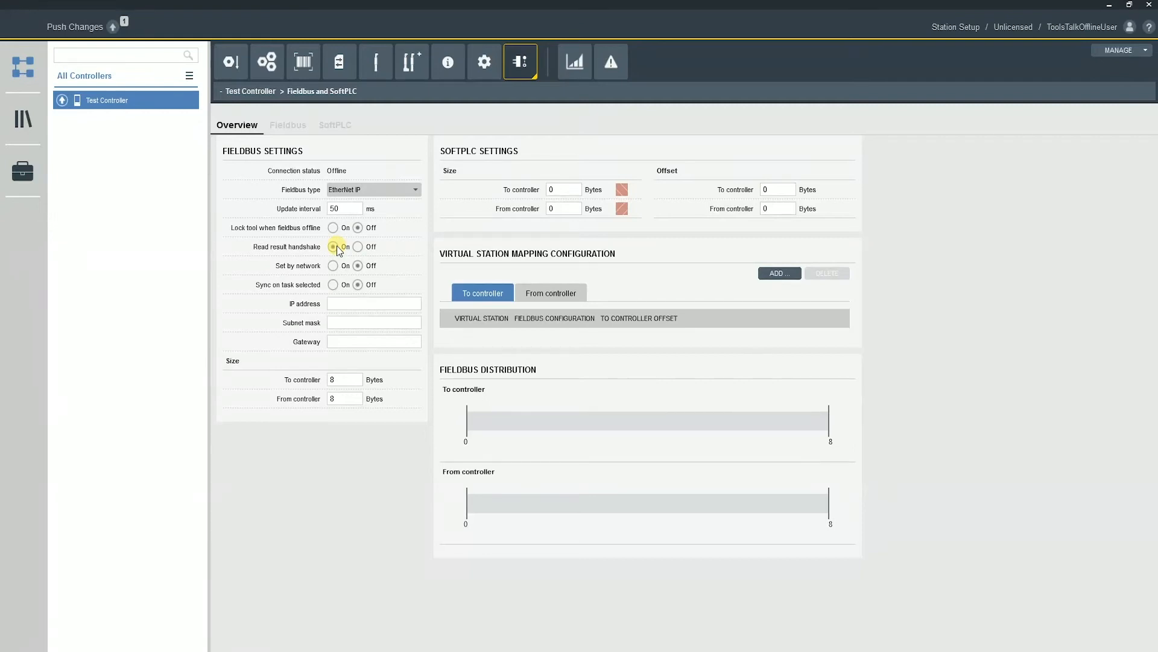
click(333, 227)
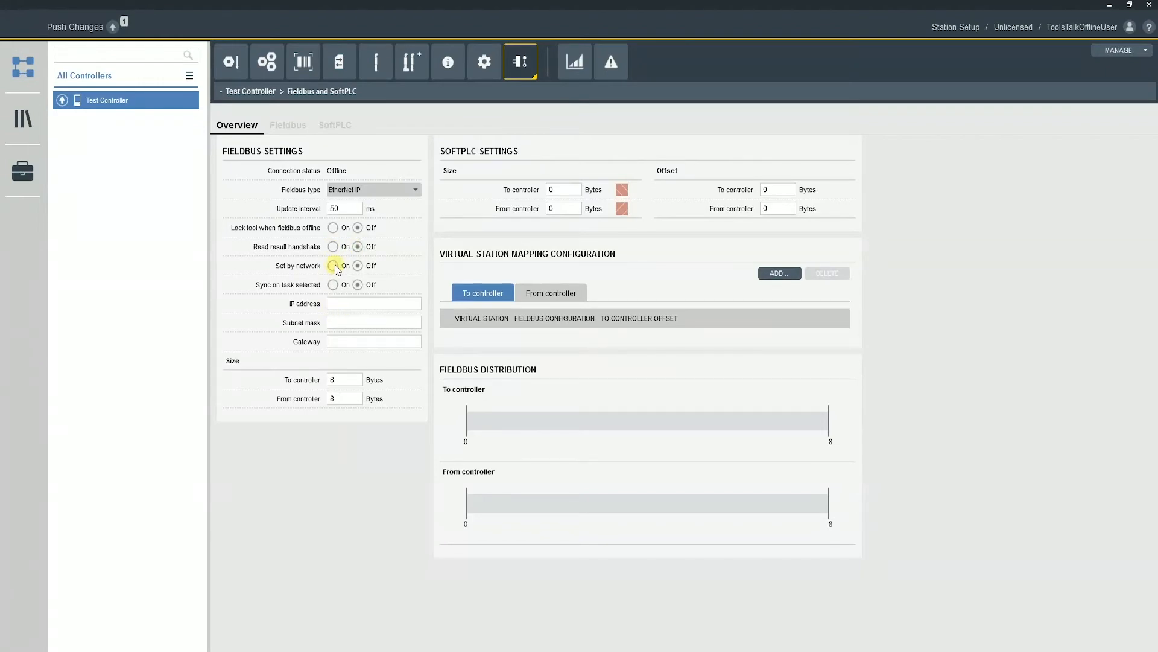
click(333, 266)
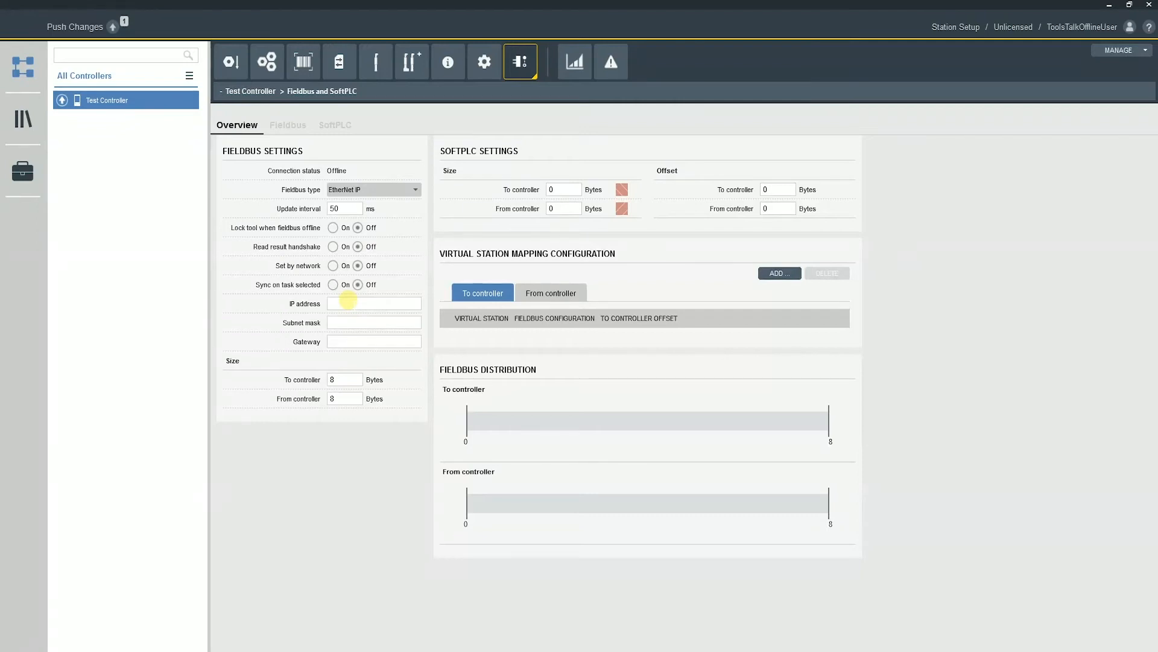
Enter fieldbus IP address 192.168.0.1 and fill in the subnet mask
click(373, 303)
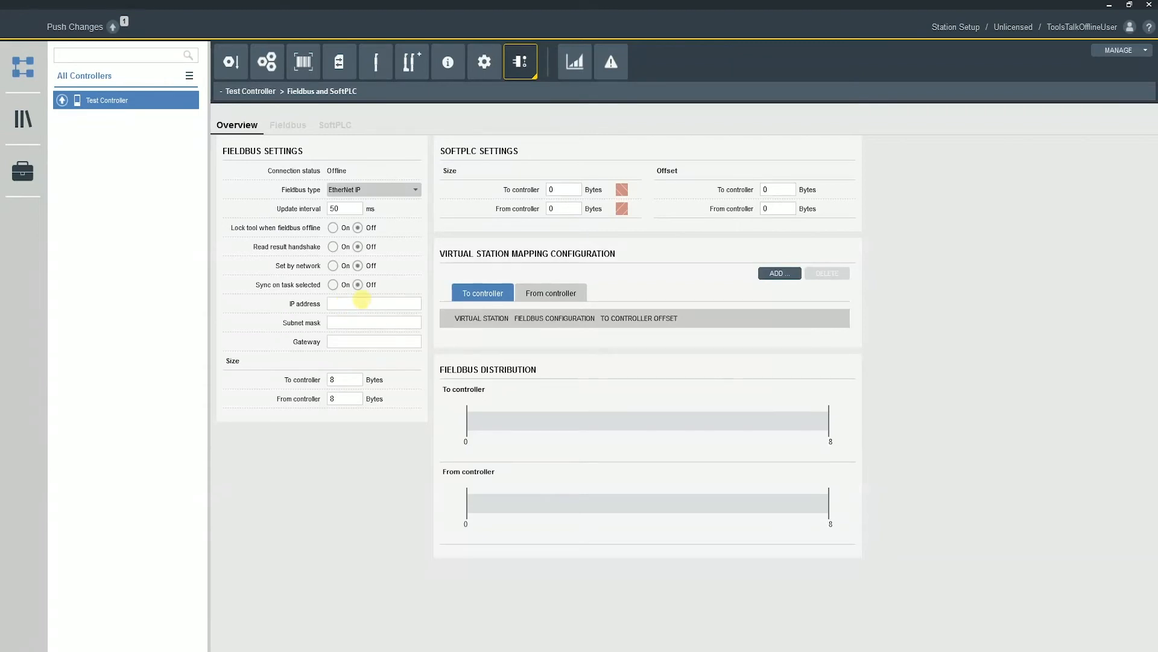
text(192.168.0.1)
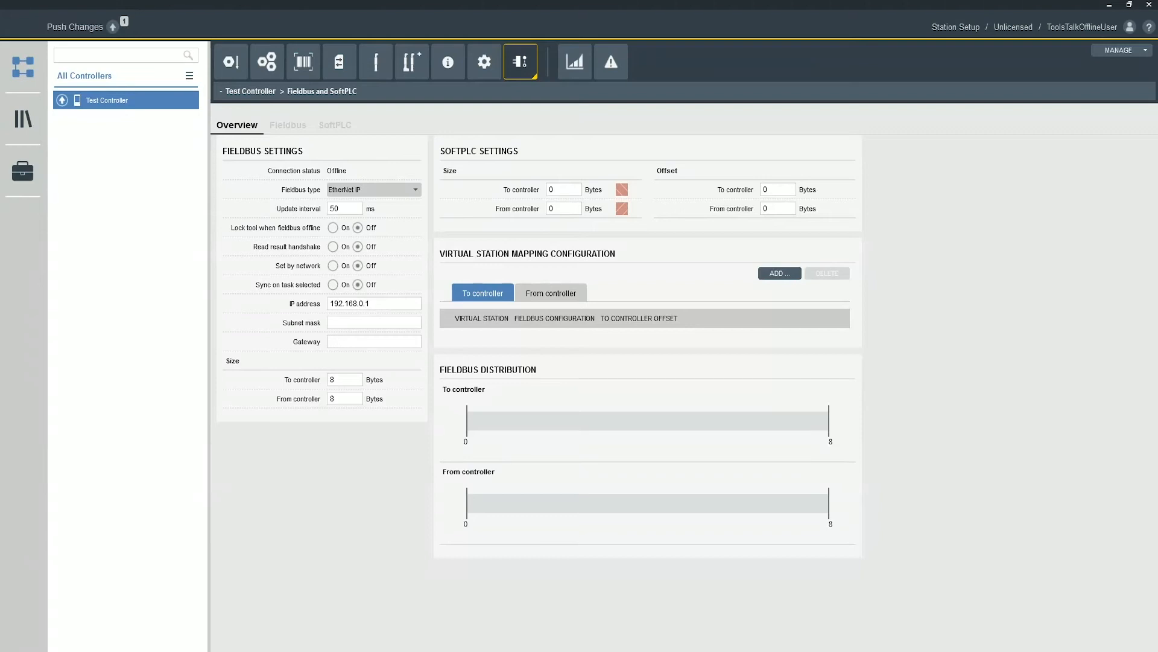
text(255.2)
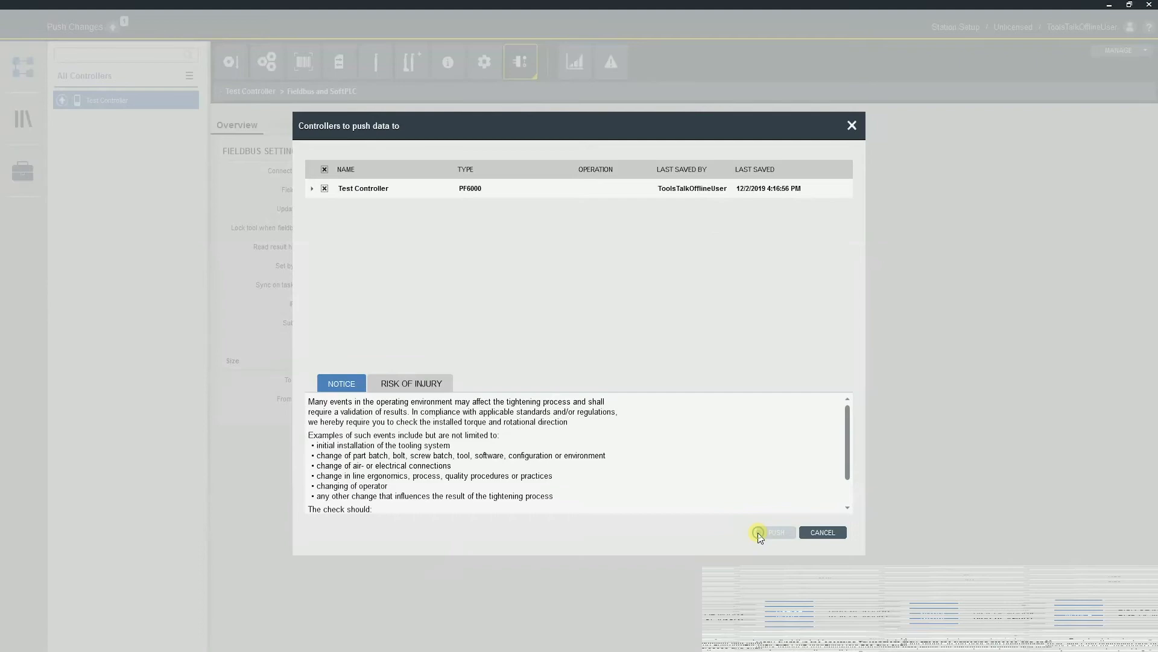
click(776, 532)
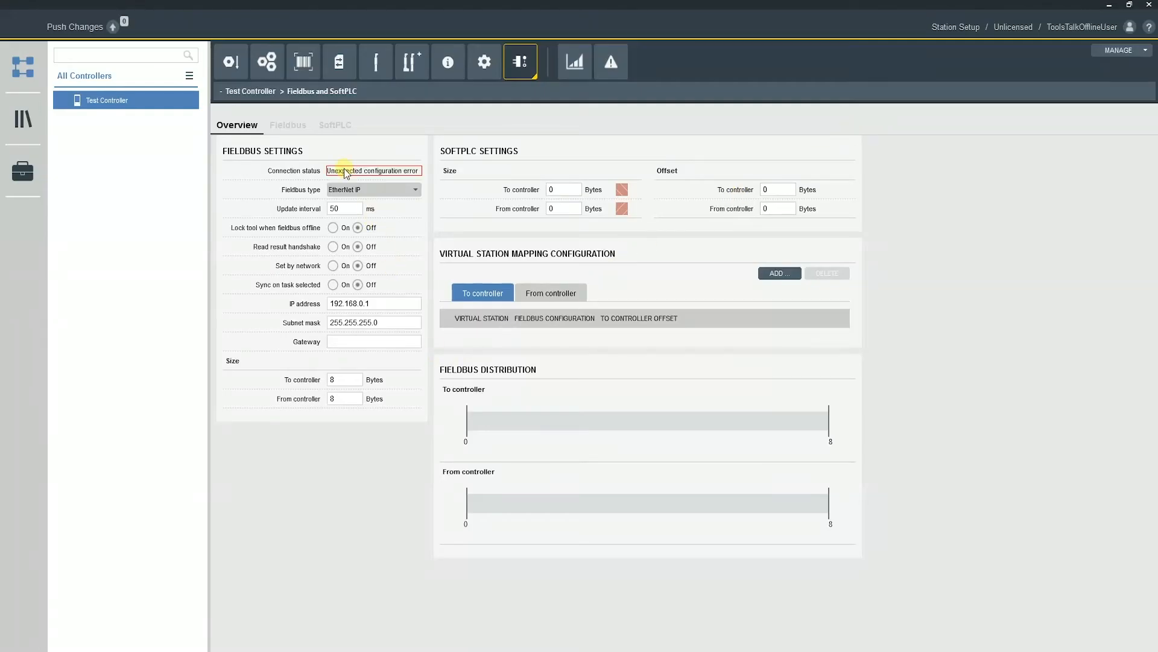
mouse_move(313, 327)
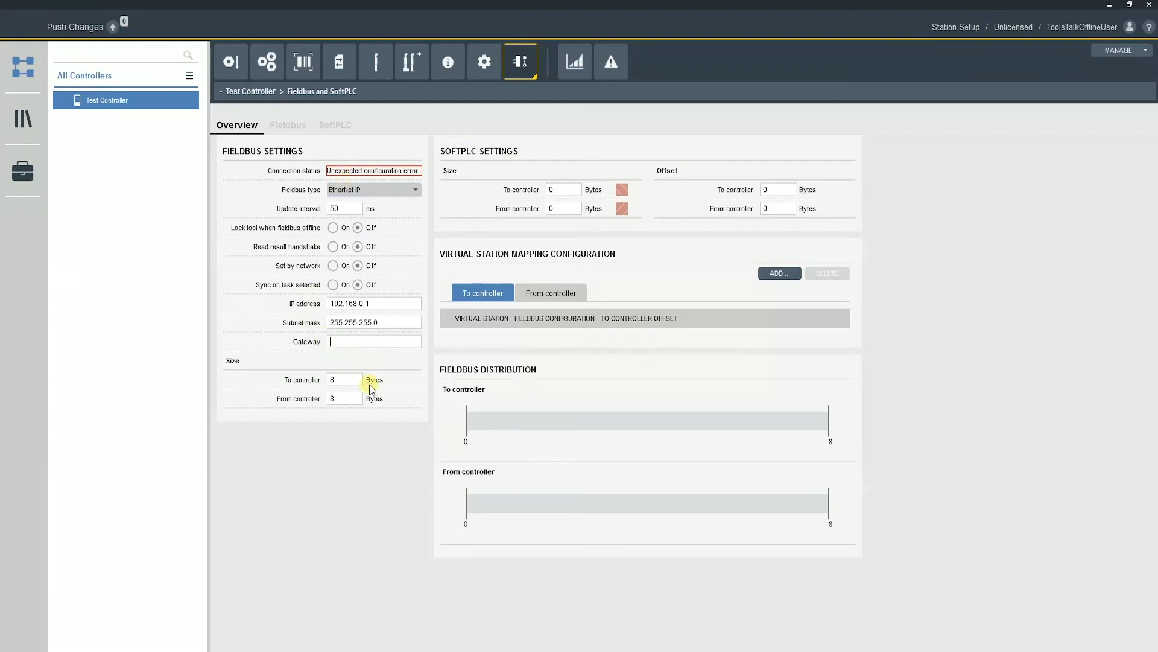
Enter gateway 0.0.0.0 and push the change to Test Controller
text(0.0.0.0)
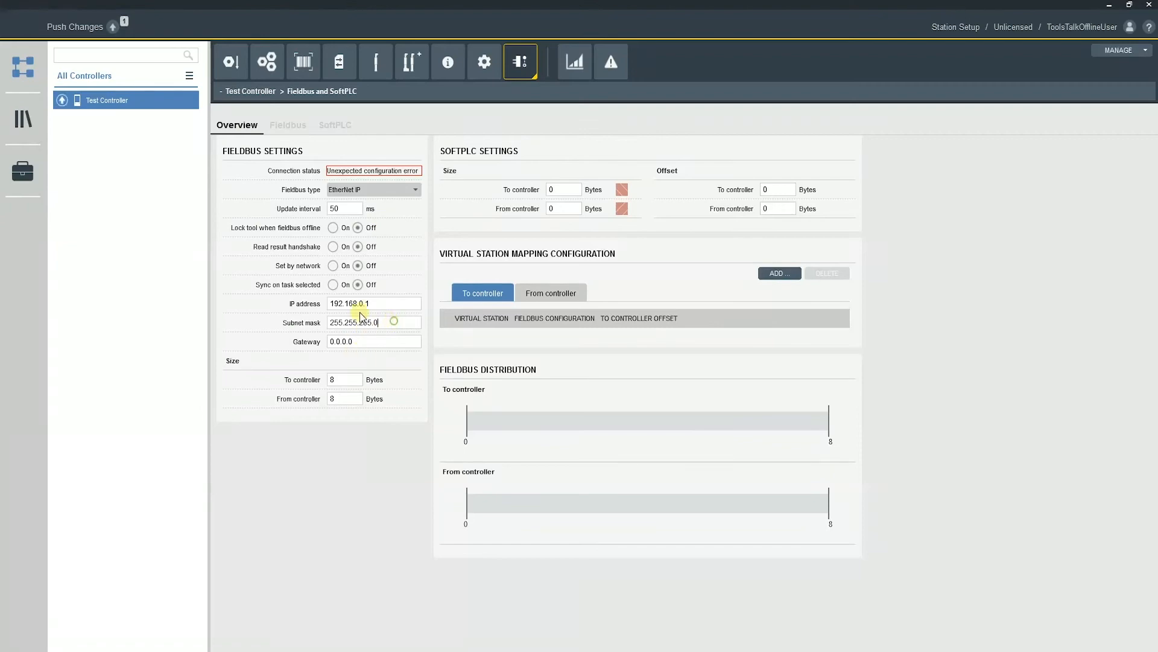
click(73, 27)
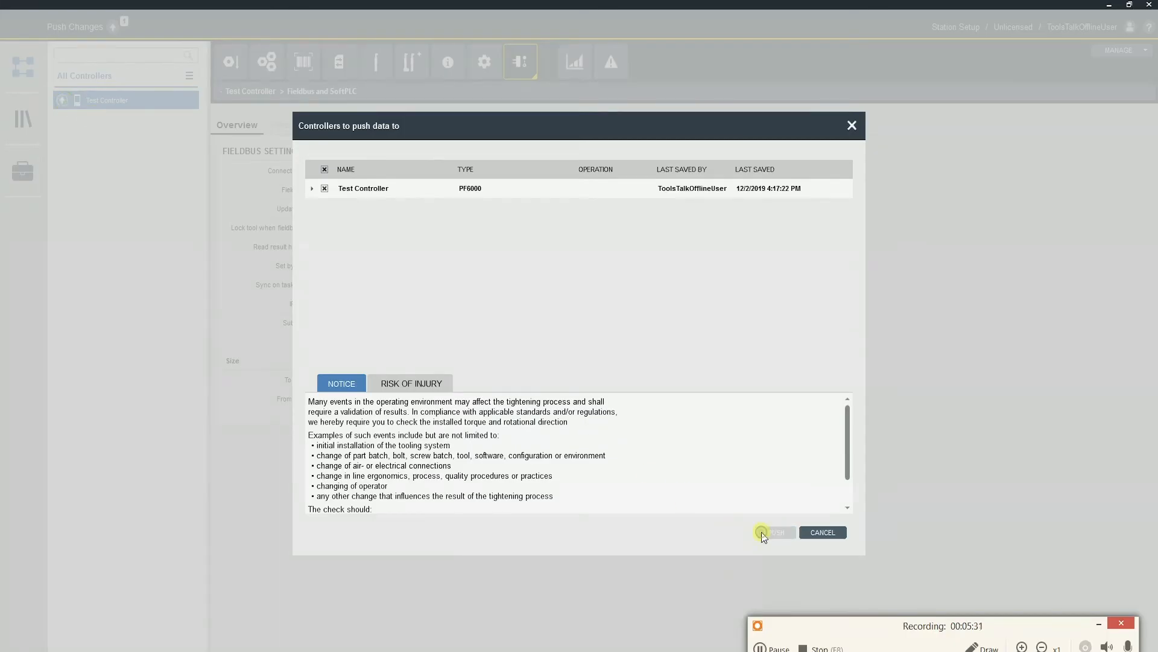
click(774, 533)
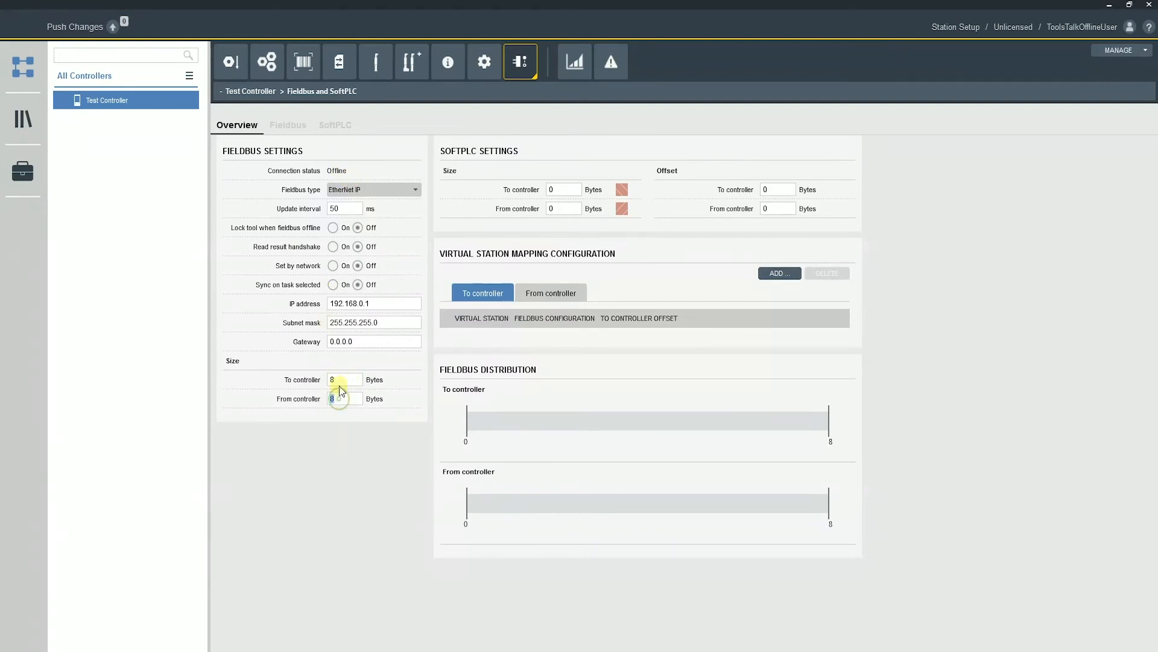
Change the To controller and From controller sizes from 8 to 16 bytes
click(343, 379)
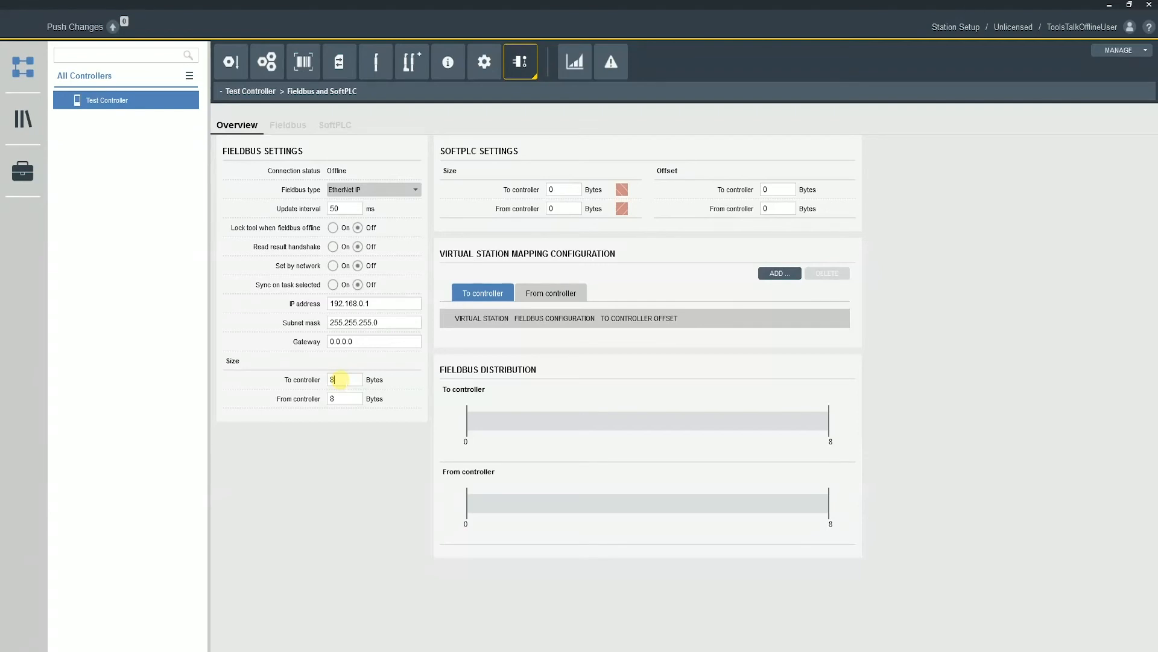
click(344, 379)
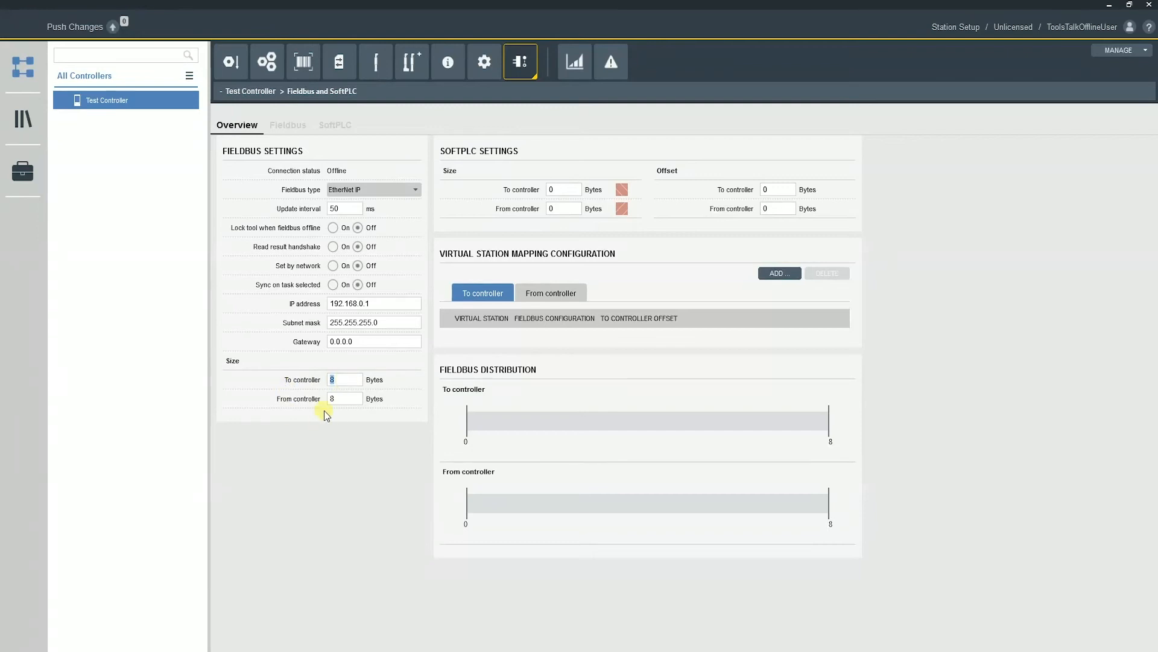
mouse_move(327, 422)
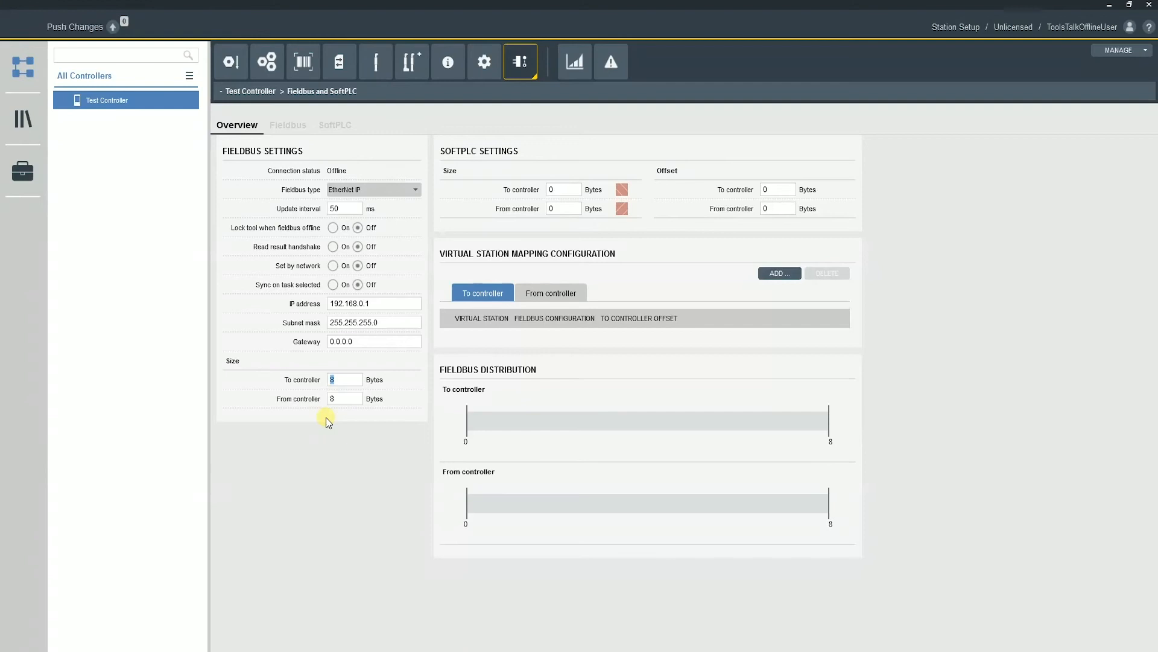
mouse_move(290, 235)
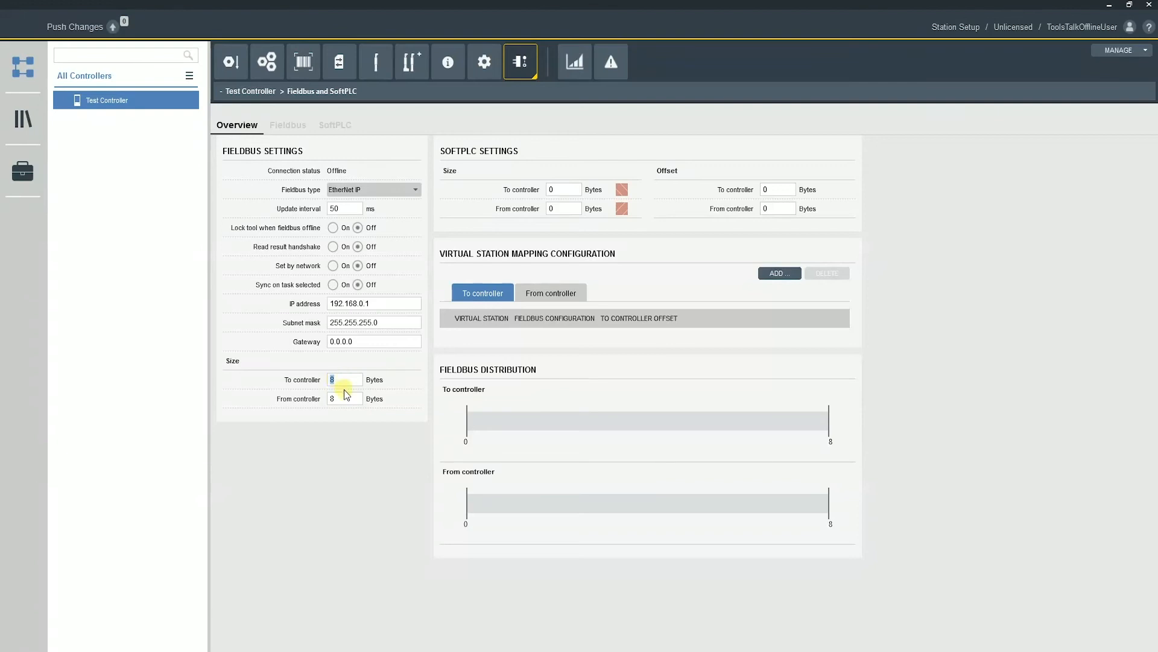
text(1)
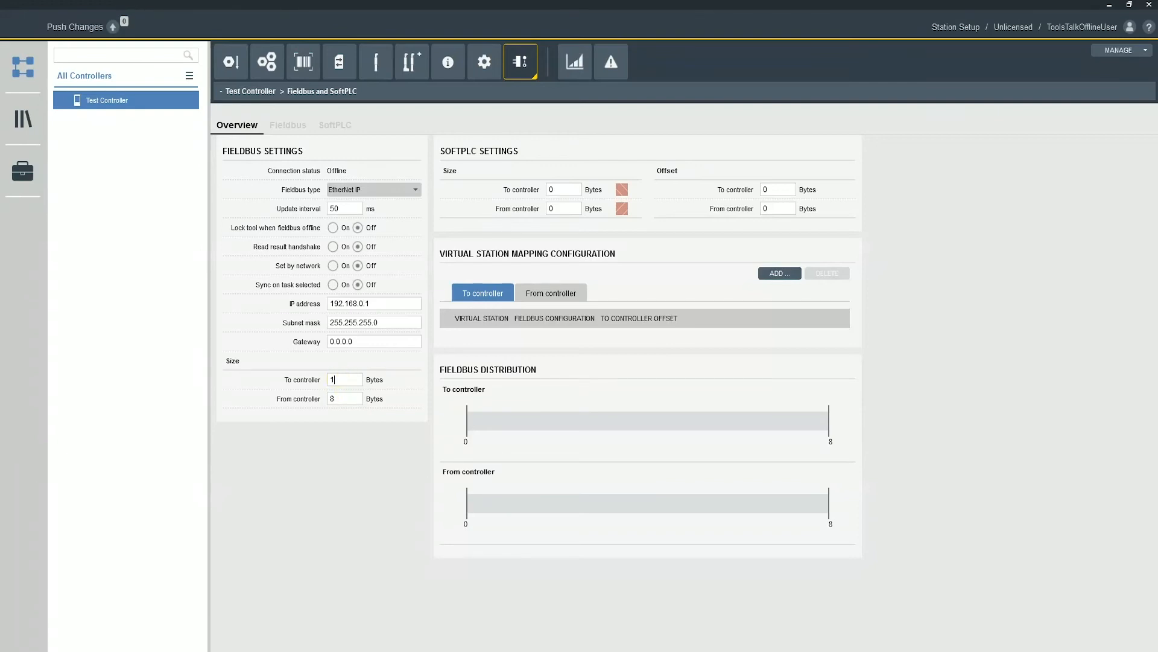
text(16)
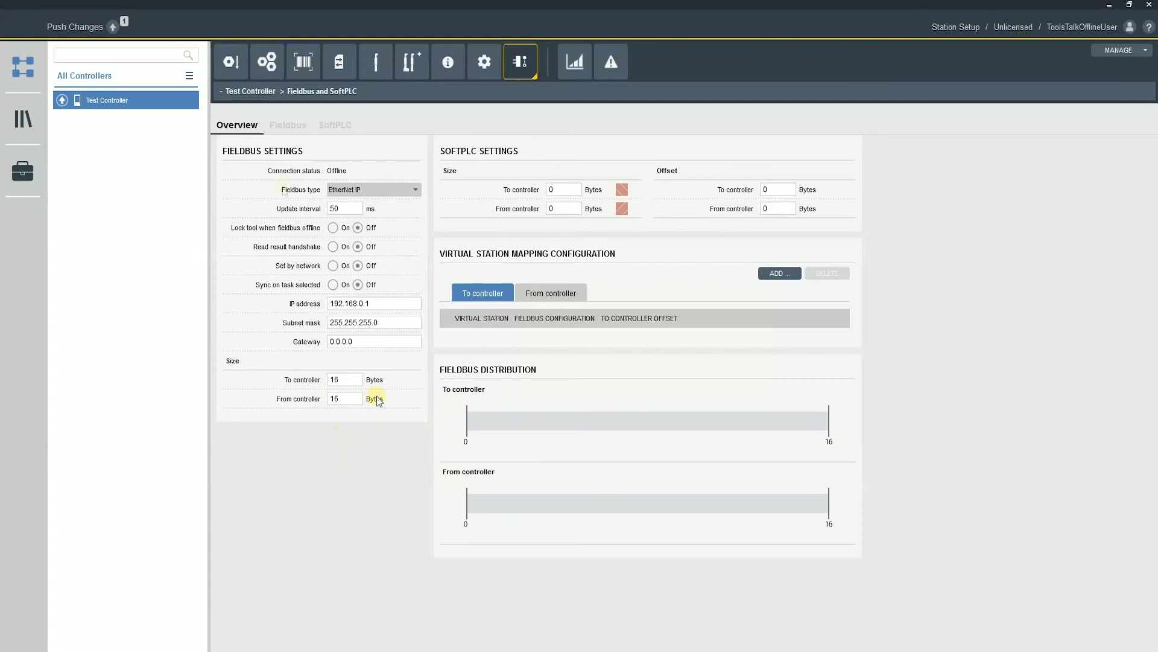
mouse_move(520, 257)
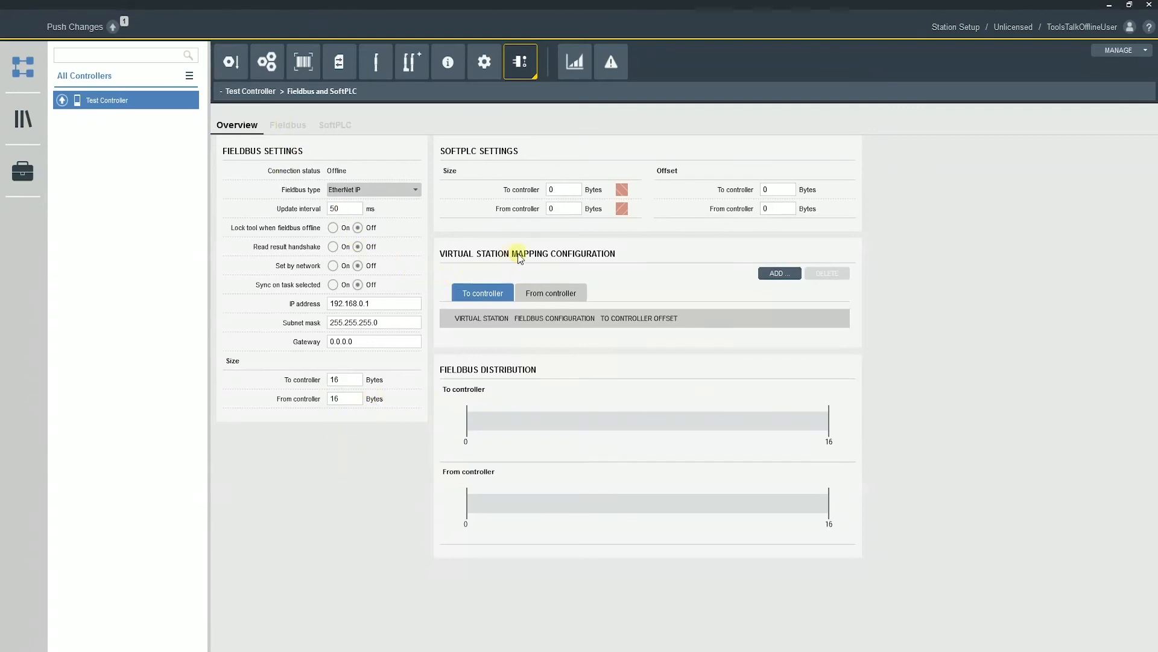
mouse_move(553, 282)
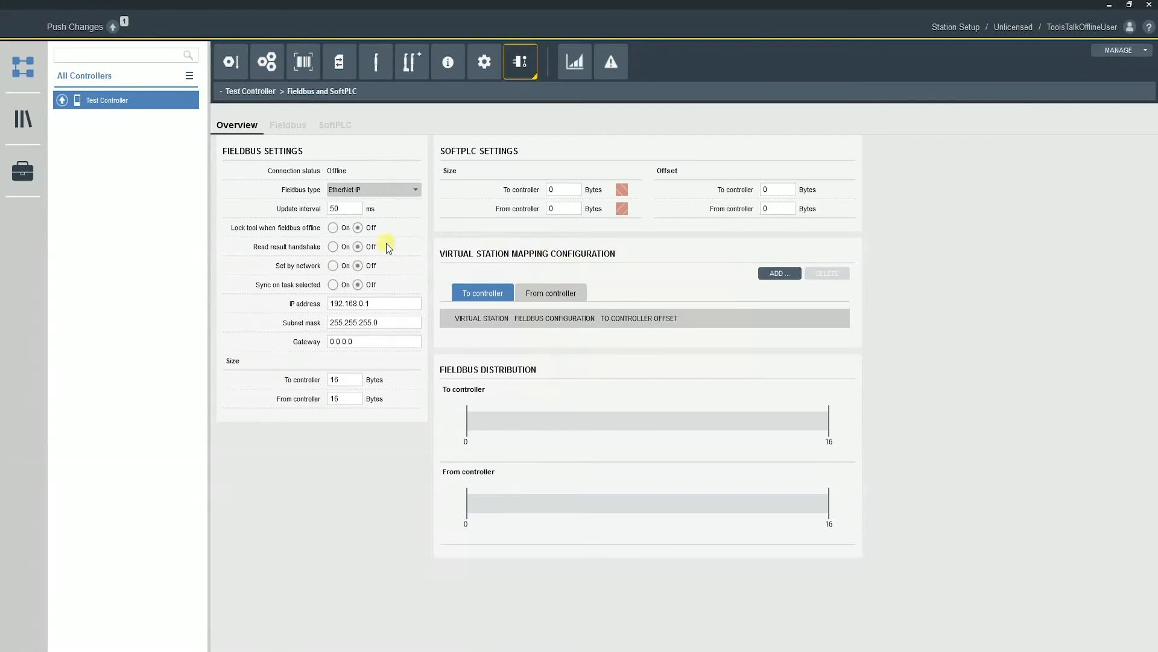
mouse_move(272, 128)
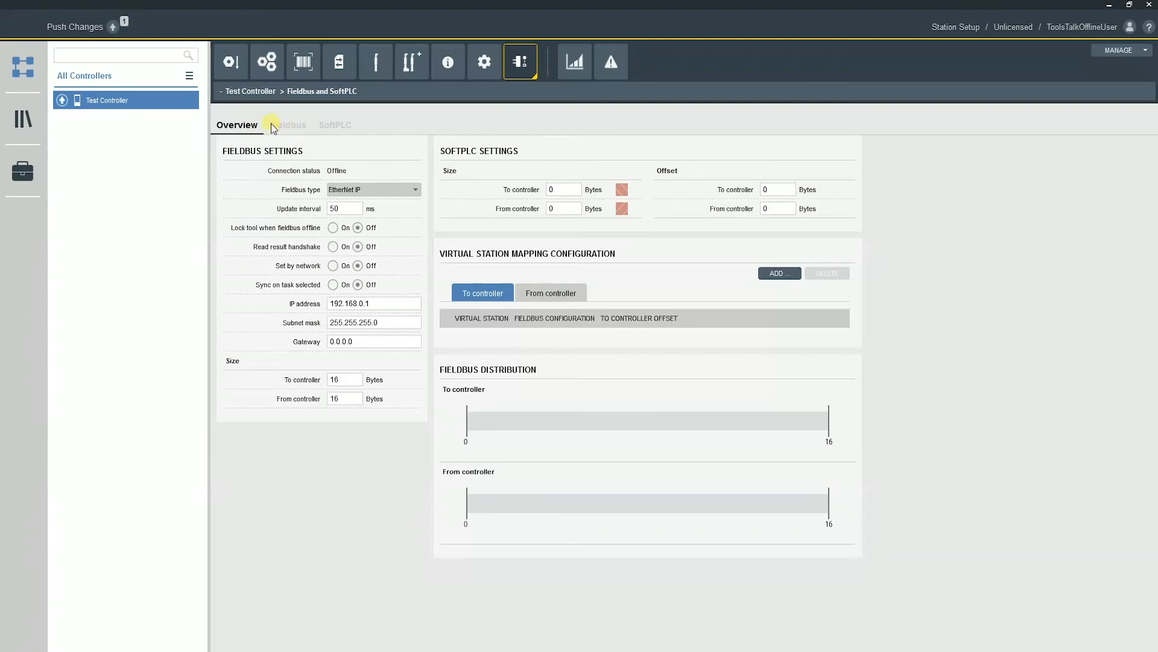
Open Configuration 1 from the Fieldbus signal configurations and name it 'Test Bitmap'
click(287, 124)
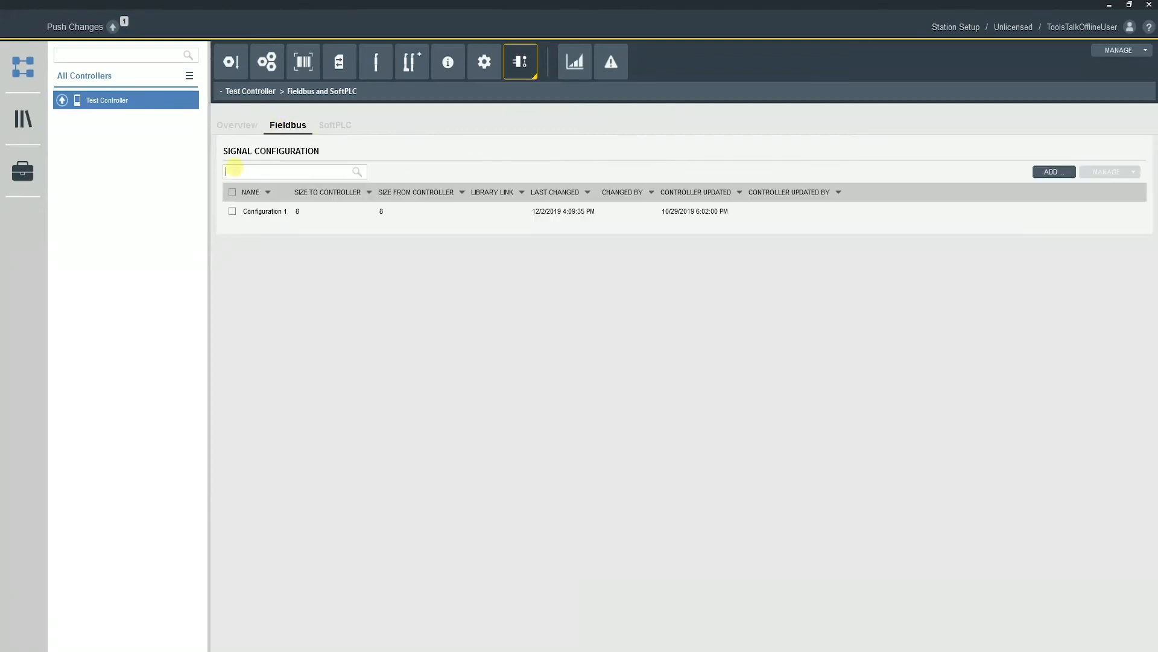
click(266, 210)
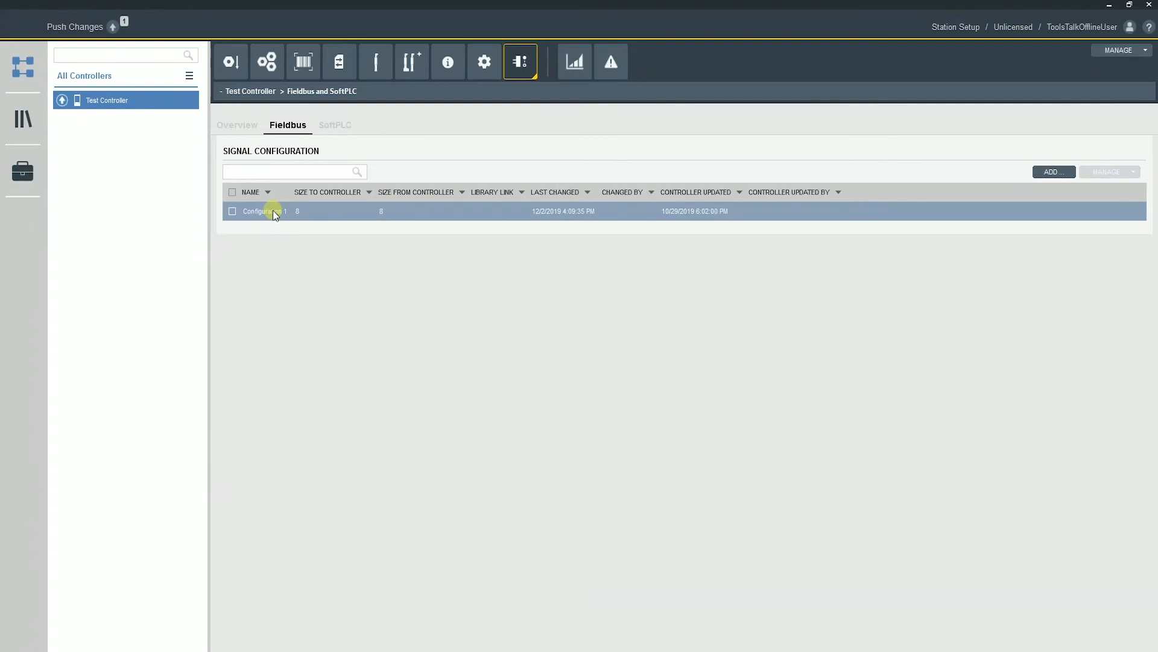
double_click(257, 211)
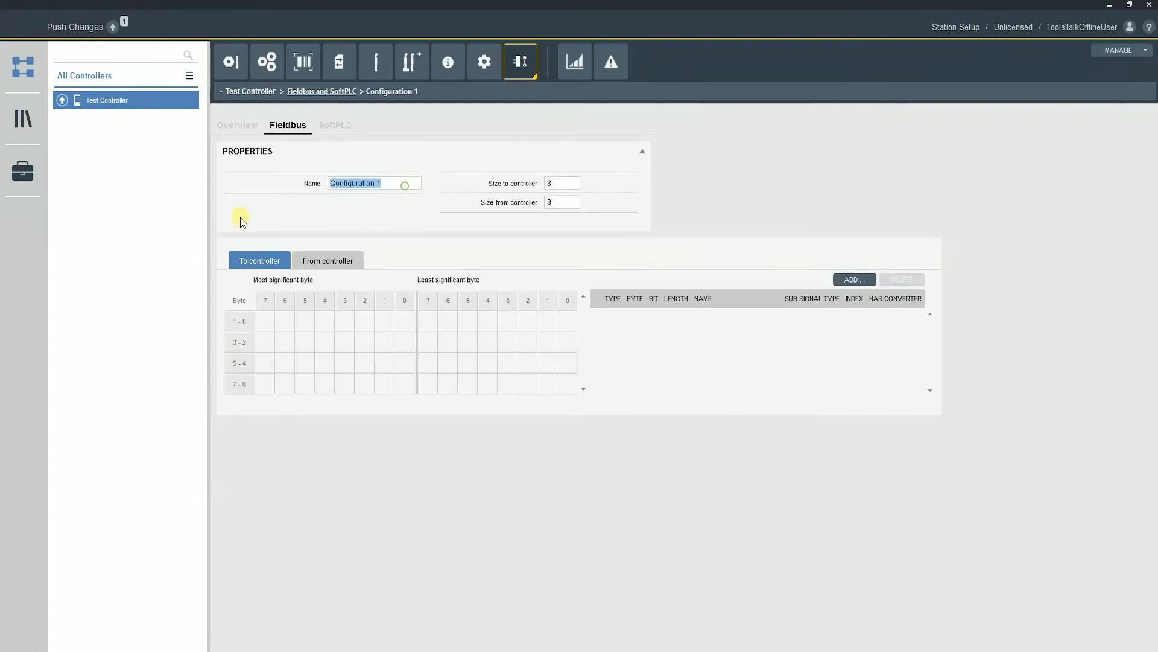
text(Test Bitmap)
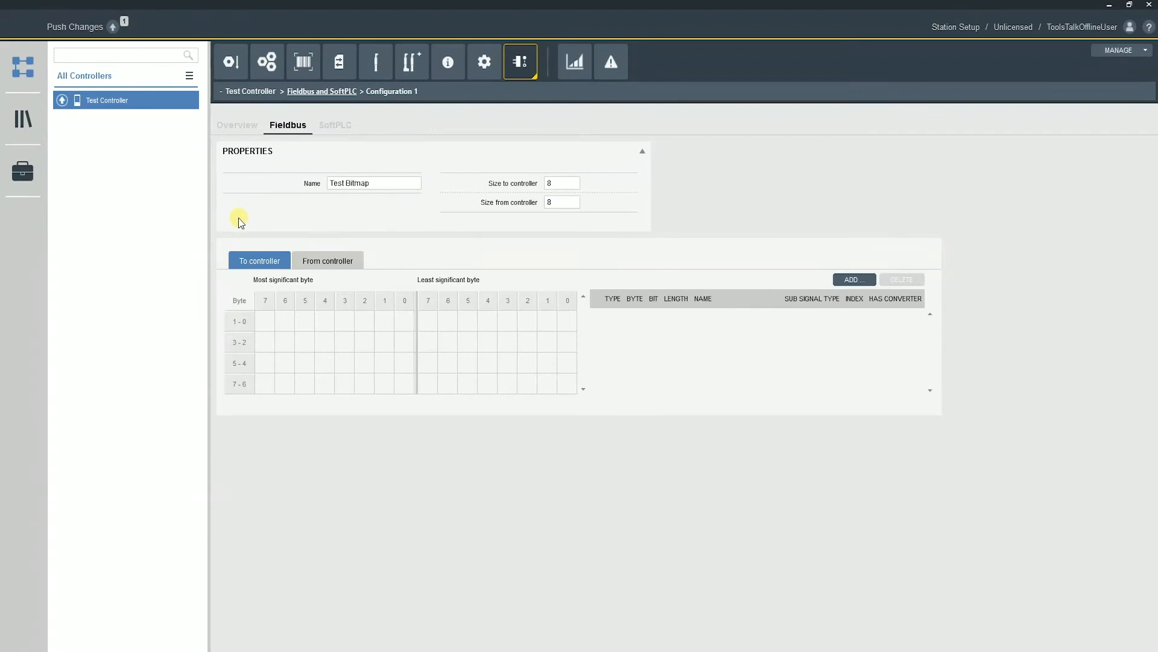
Add an External identifier string signal at byte 0, bit 0, length 40, to the to-controller map
click(567, 321)
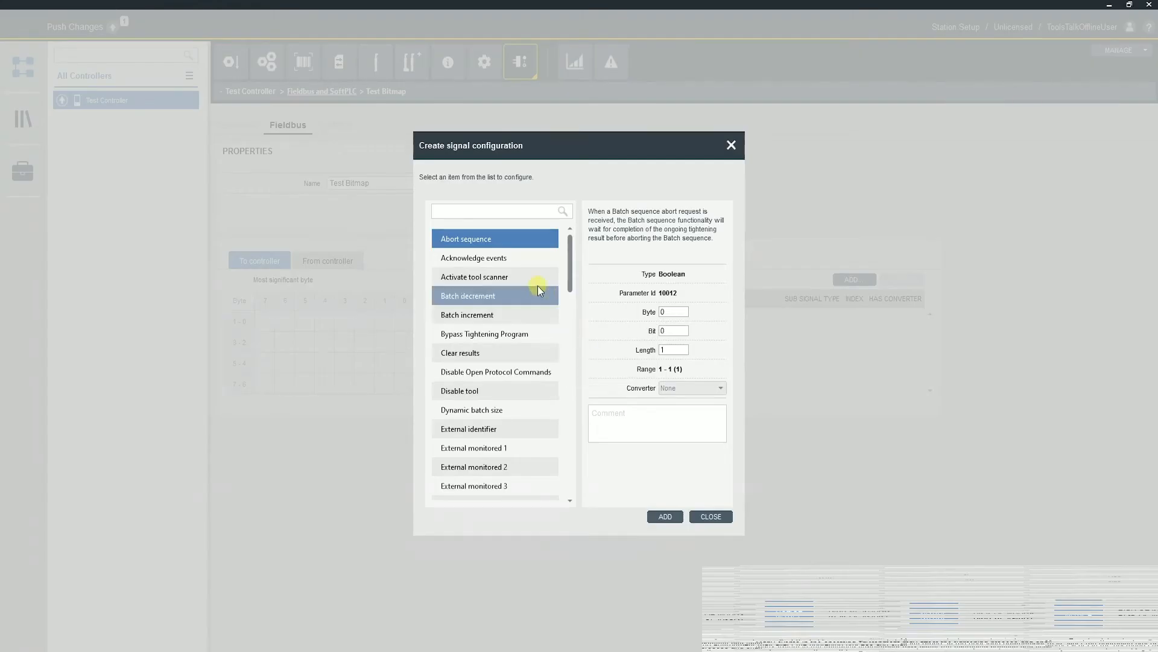
scroll(down, 3)
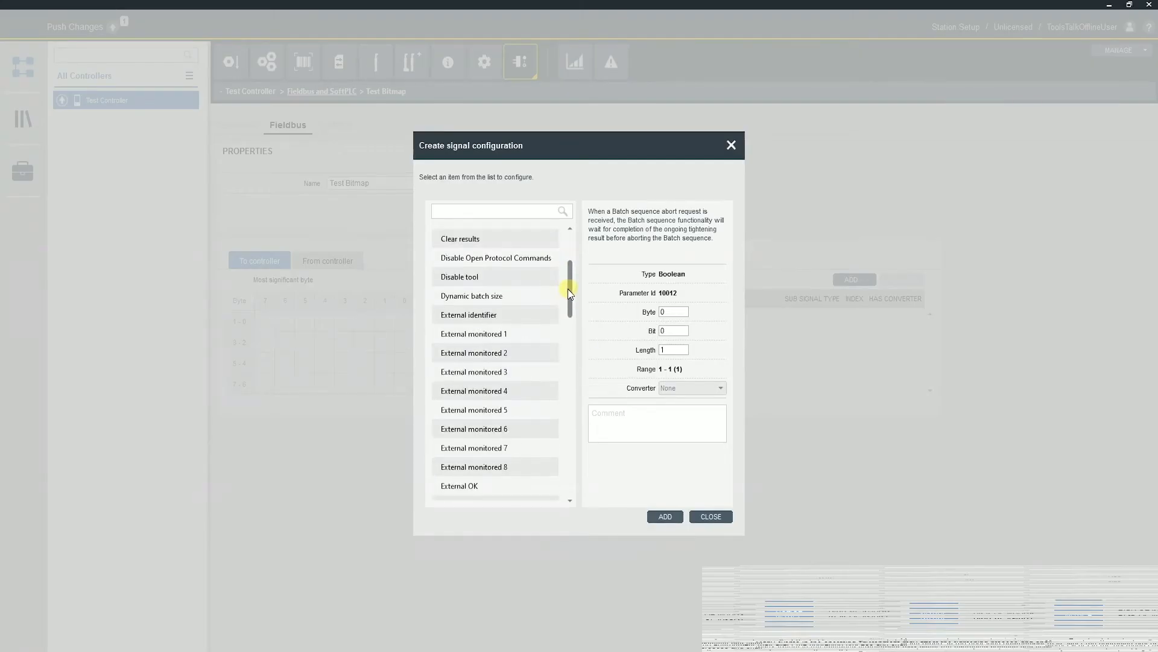
click(709, 516)
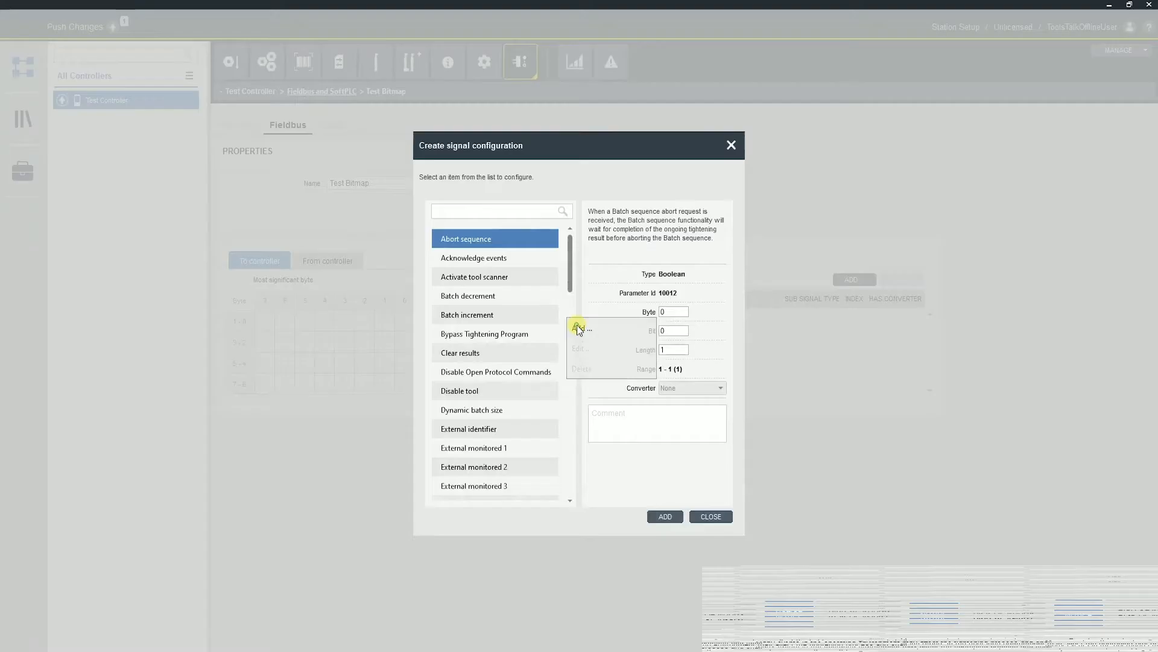
text(Iden)
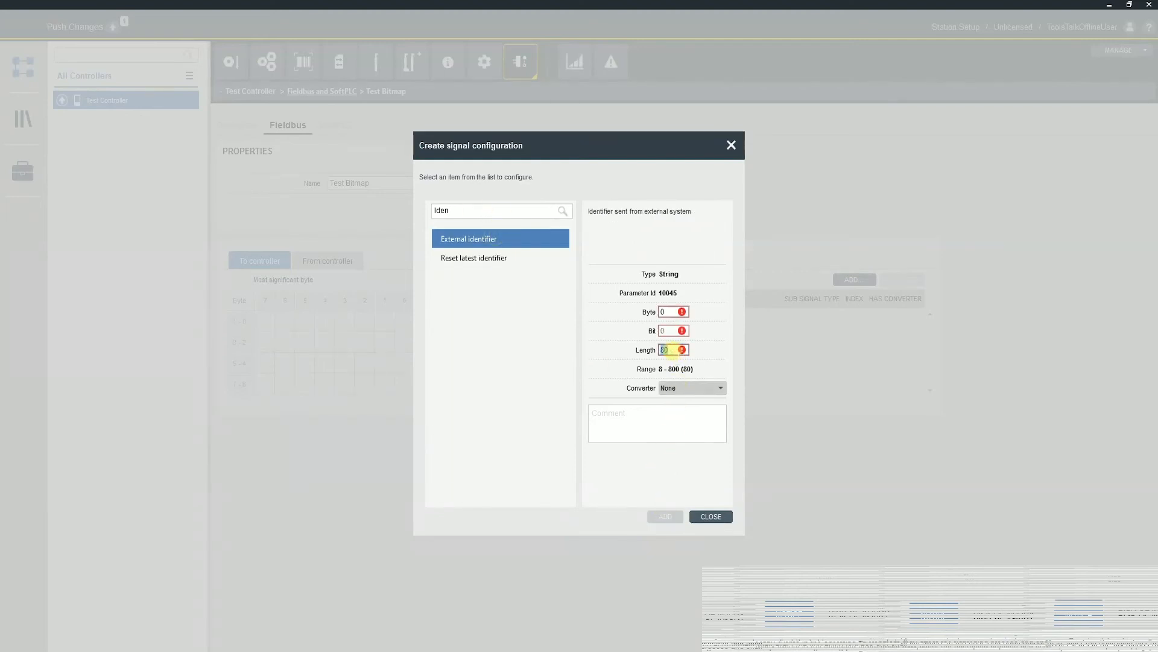
text(40)
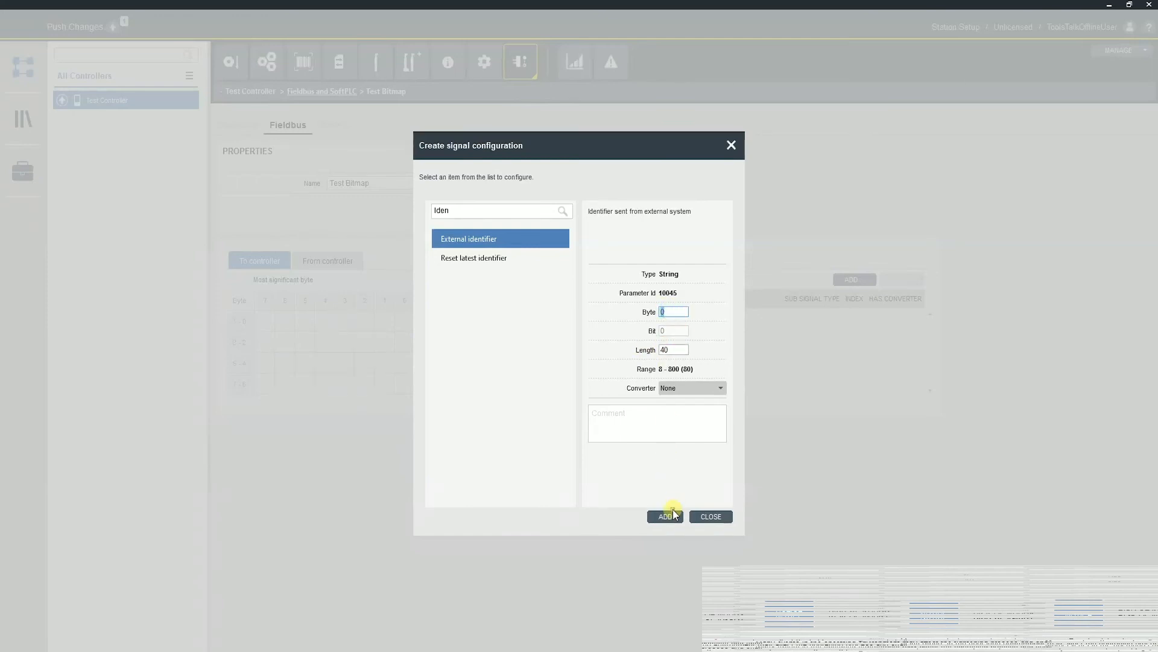
click(664, 516)
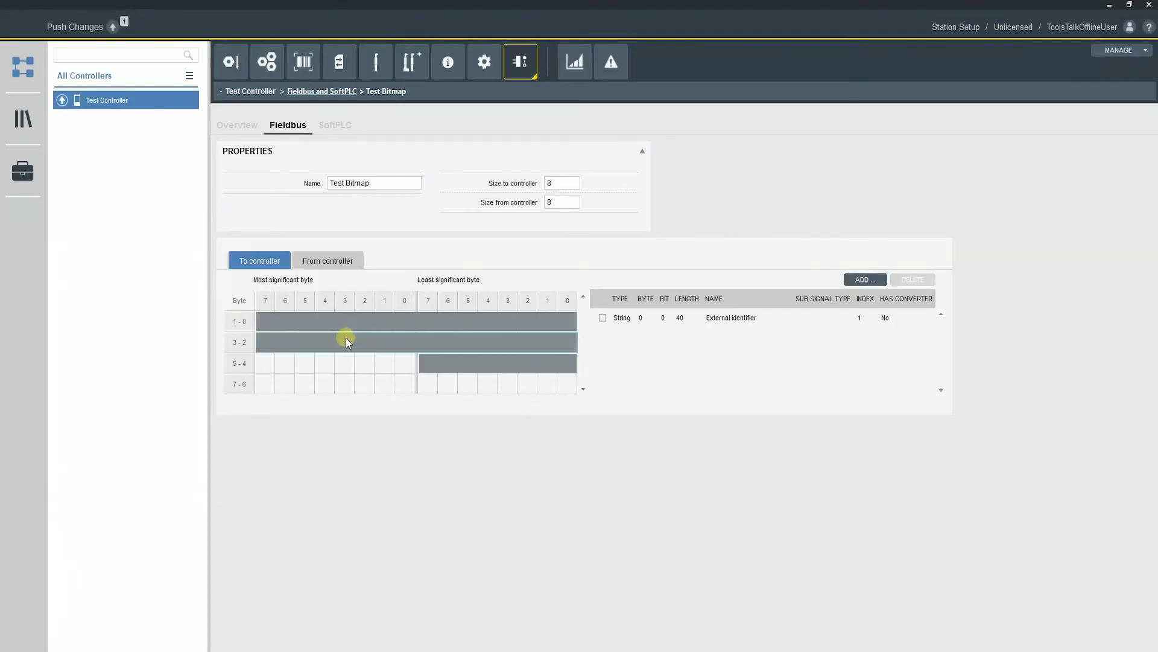
Add an inverted Disable tool Boolean signal at byte 7, bit 0
right_click(410, 382)
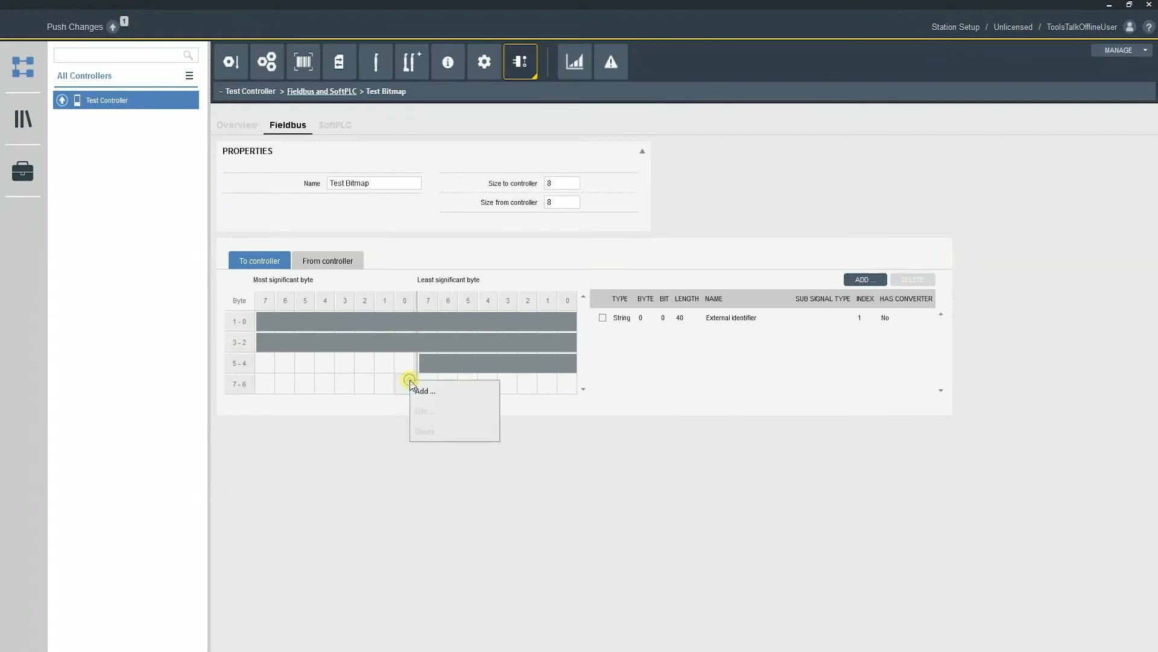
click(423, 391)
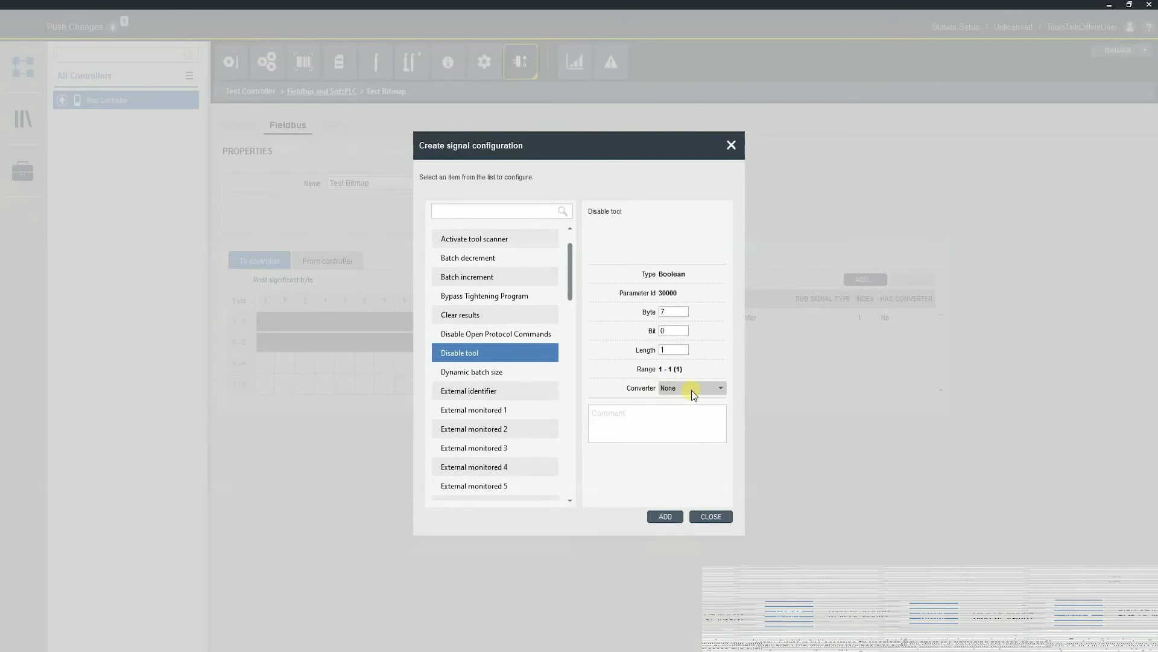
click(719, 388)
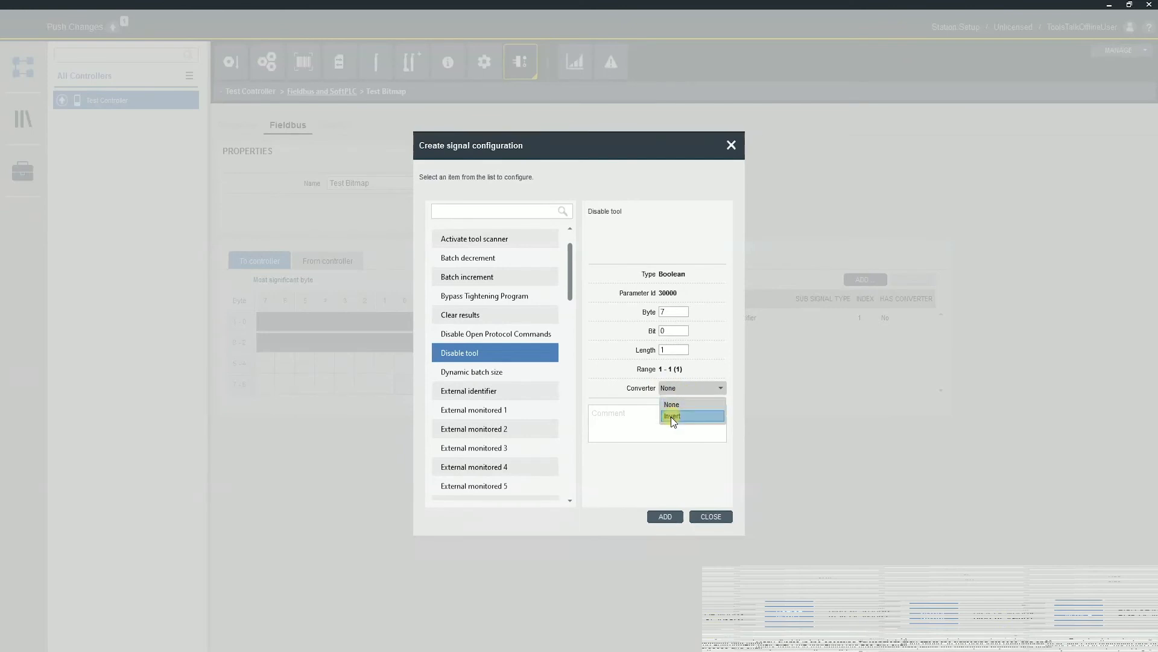
click(672, 416)
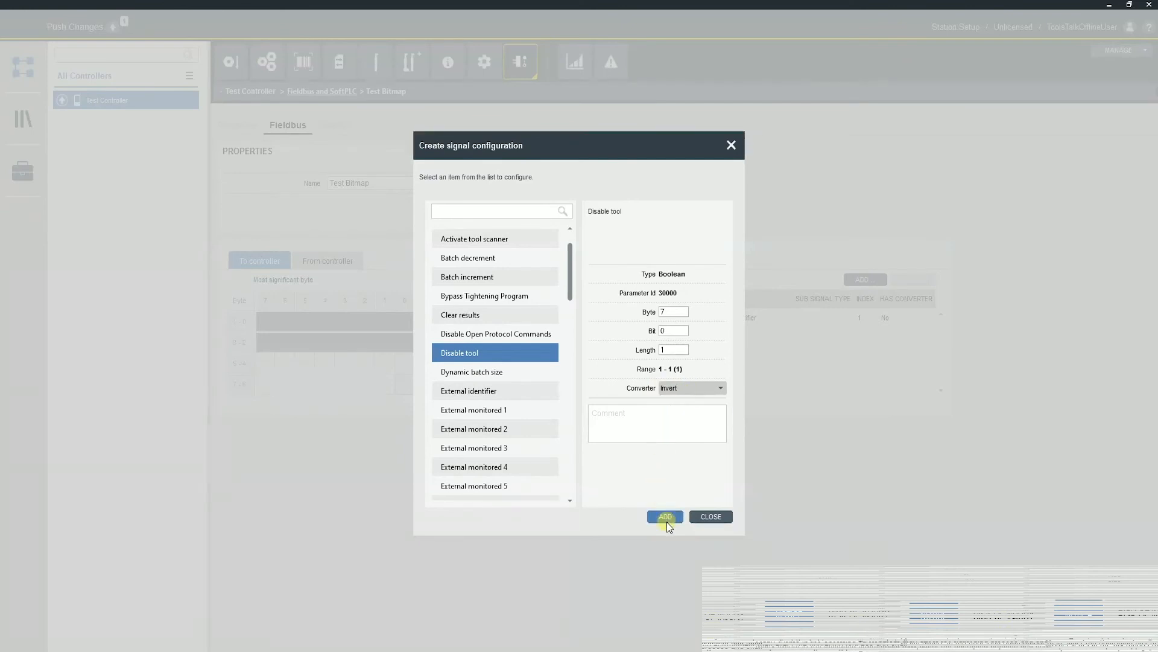
click(664, 516)
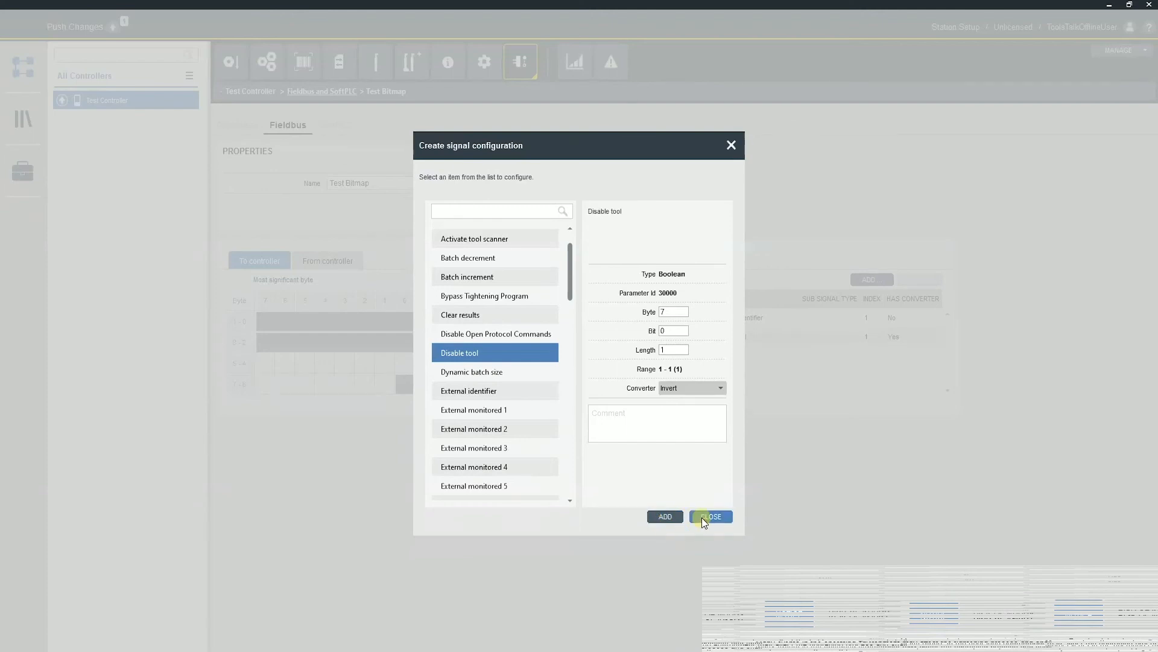
Browse the available signal list and close it without adding anything
click(710, 516)
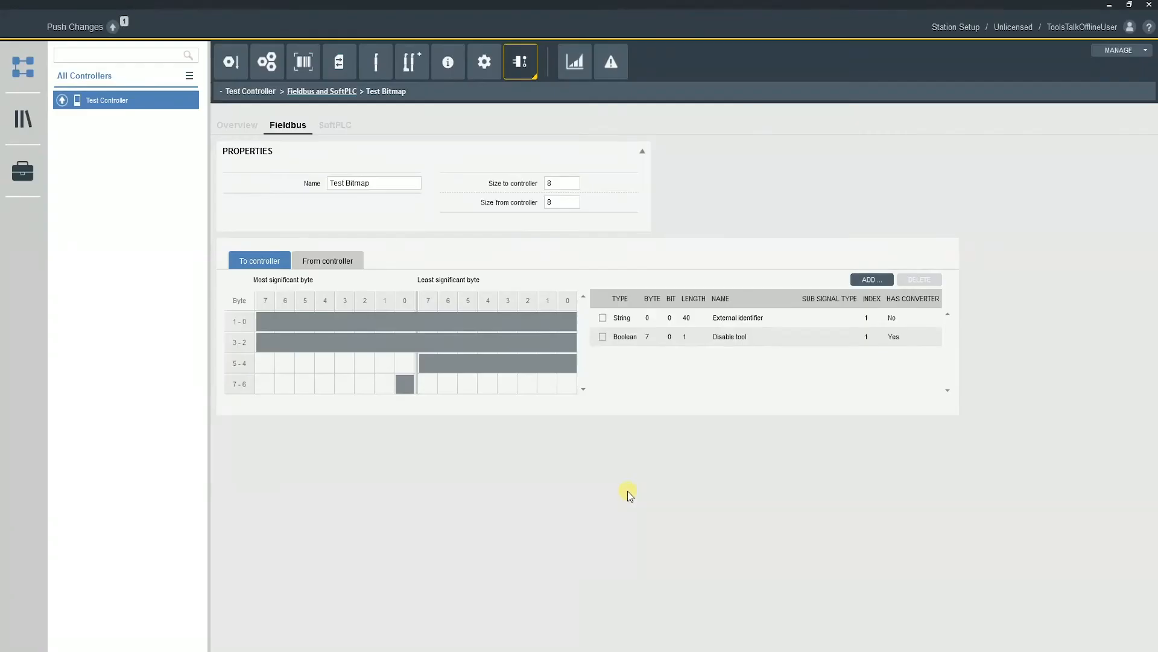
click(870, 279)
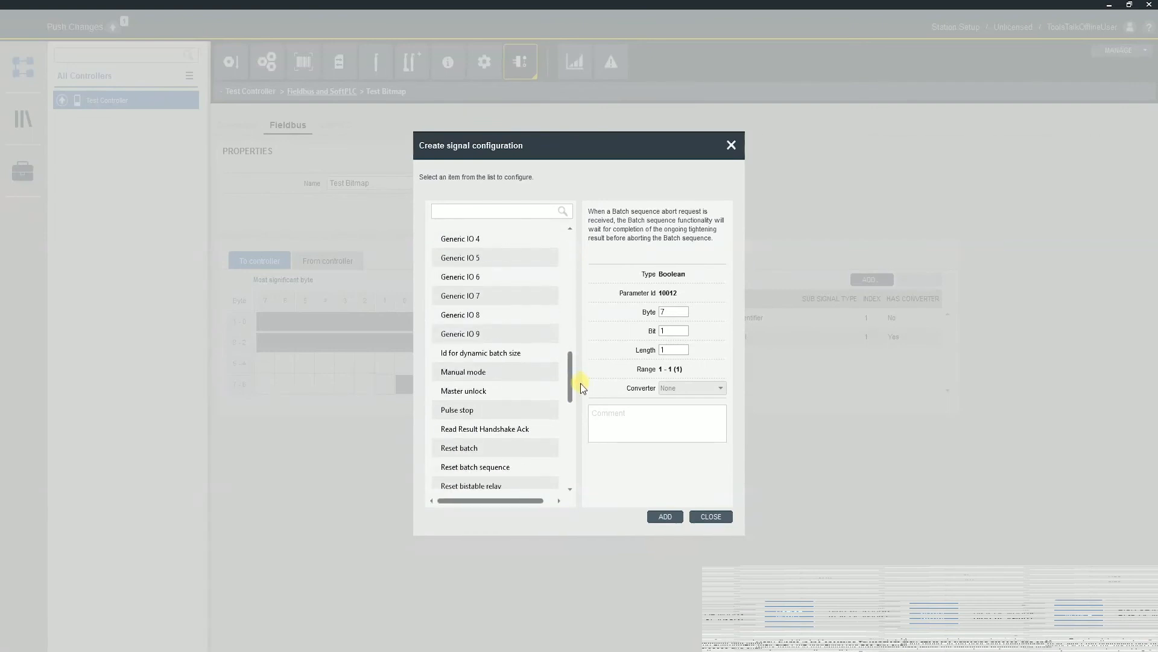
scroll(down, 3)
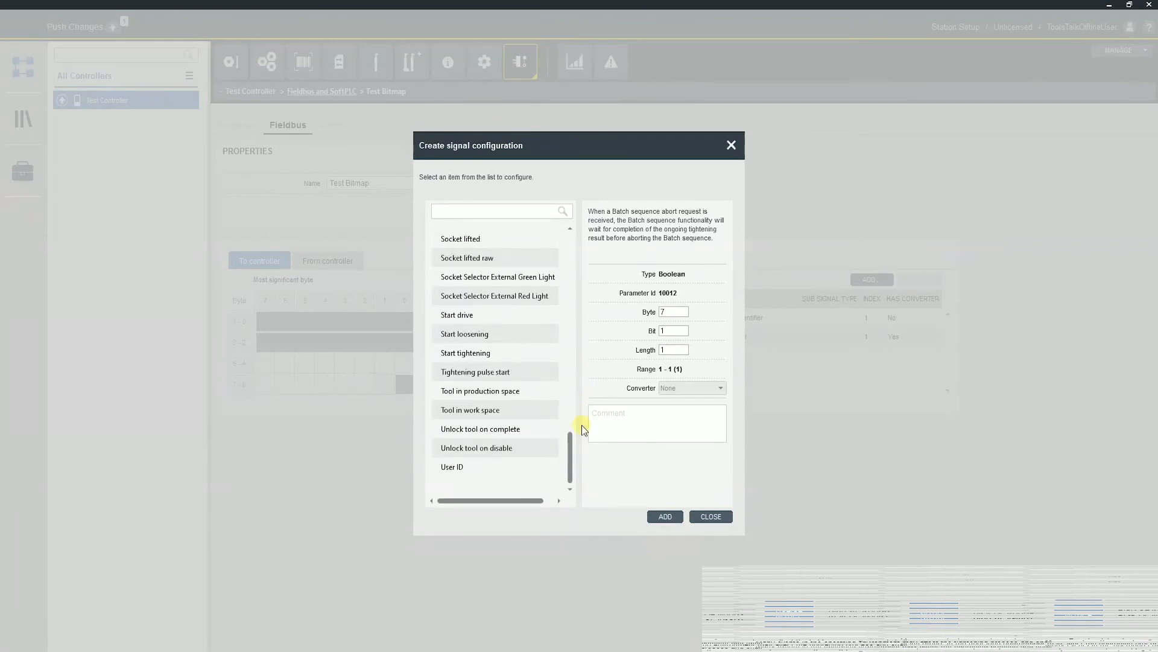
click(709, 516)
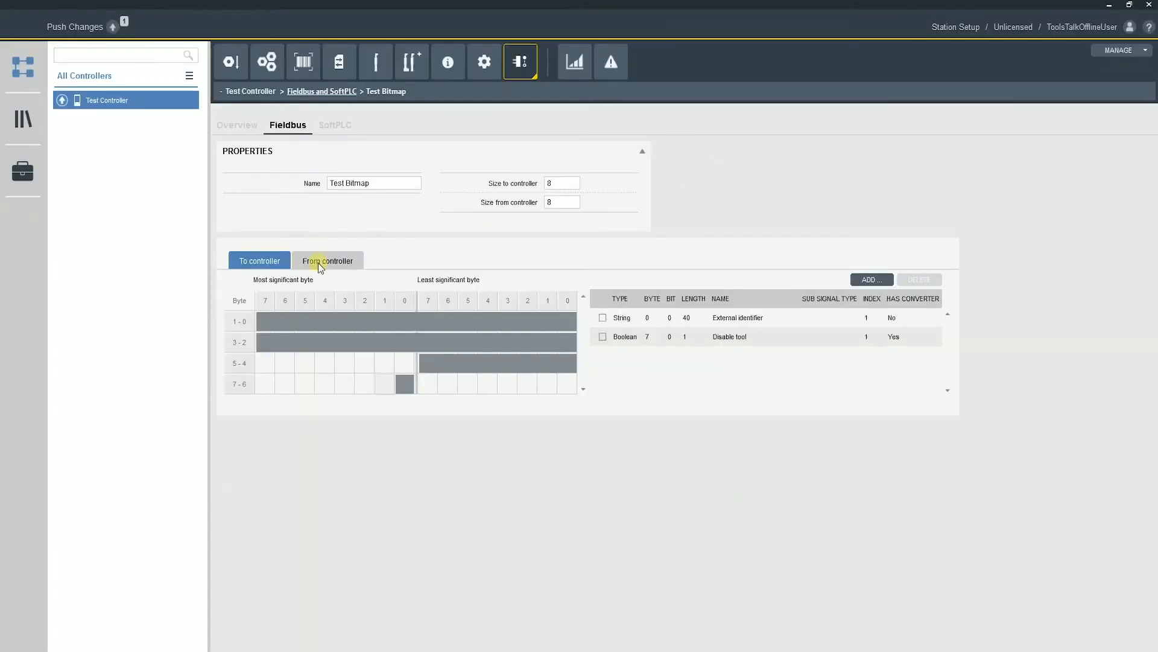
Add a Final torque integer signal at byte 1, length 32, to the from-controller map
click(327, 260)
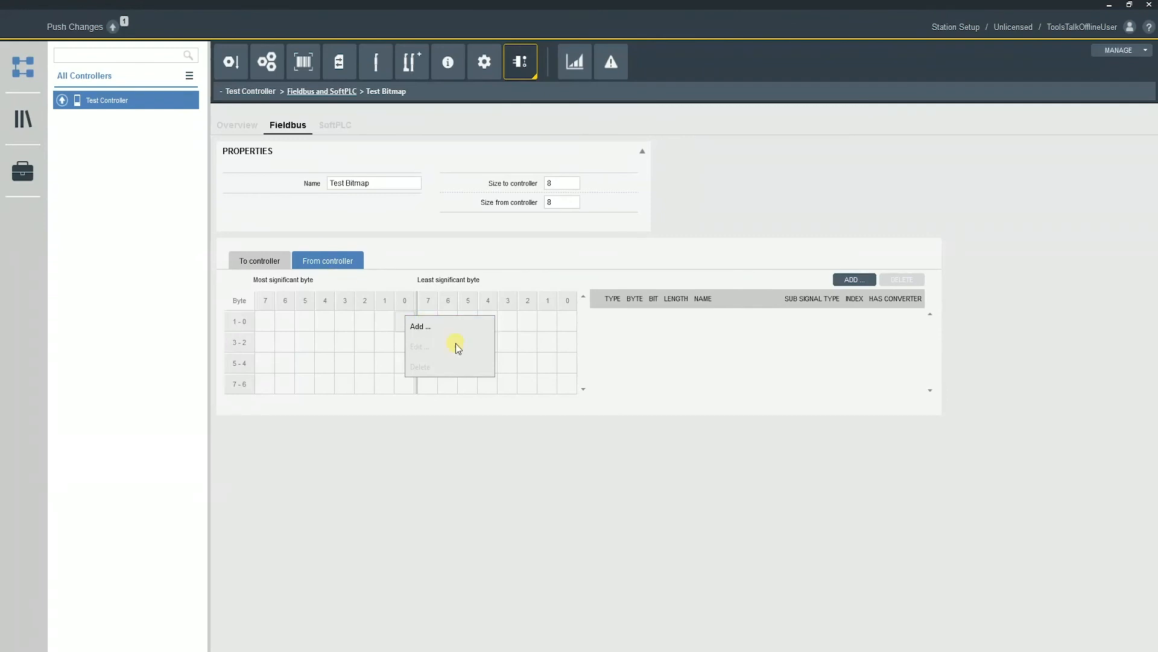
click(420, 326)
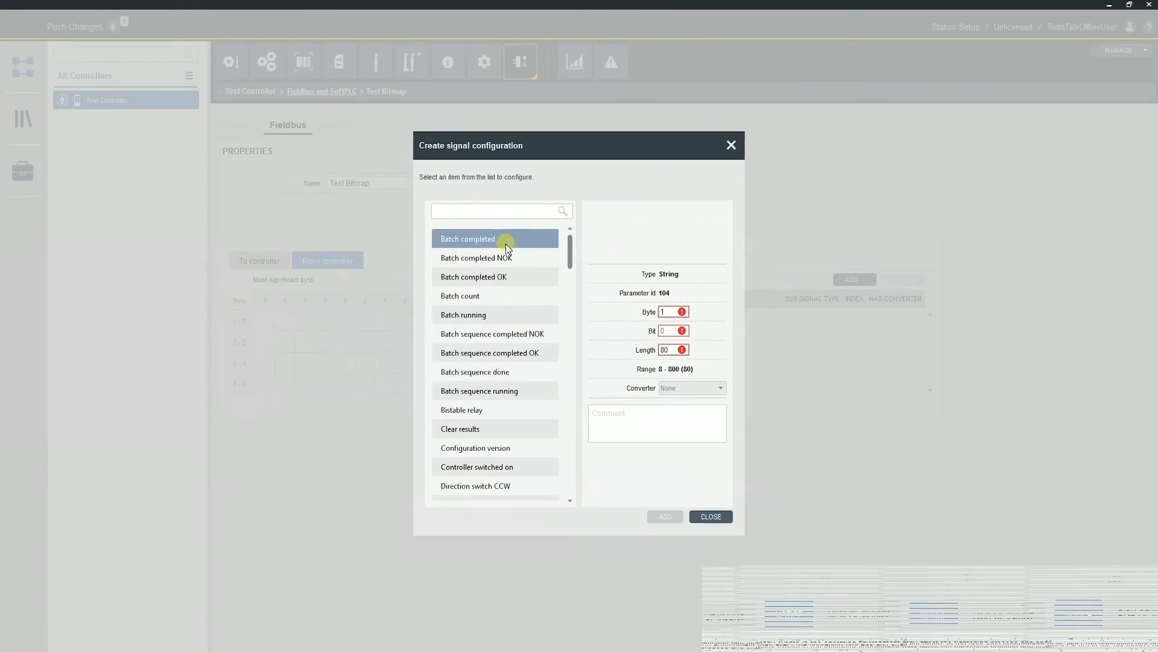
click(460, 428)
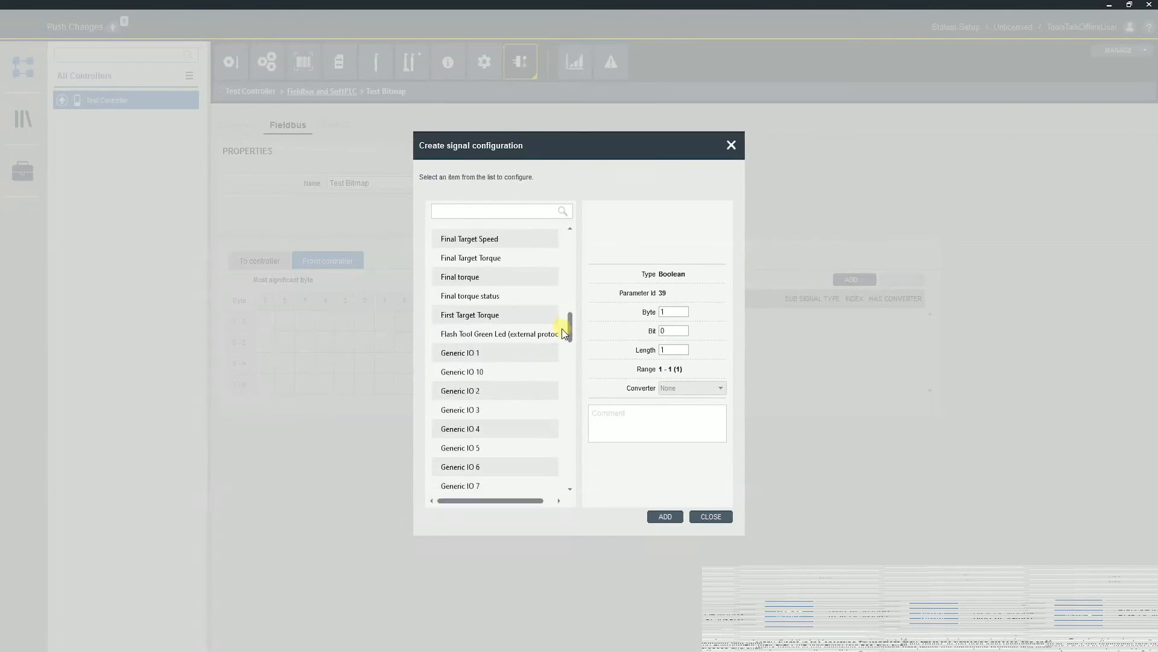
click(459, 277)
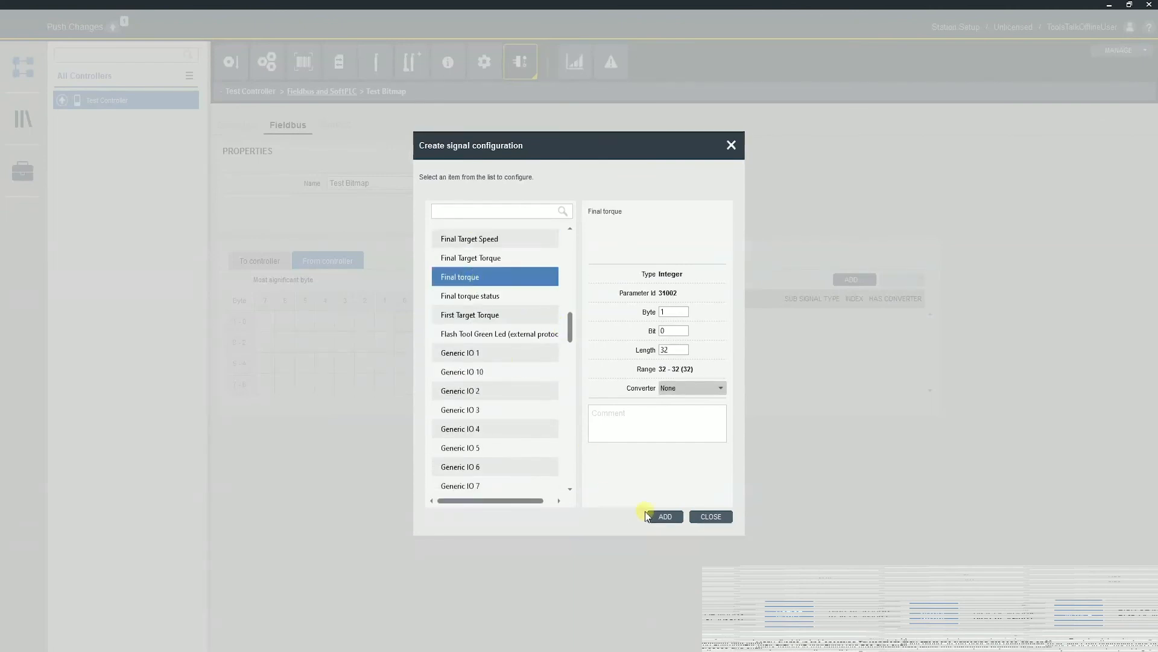
click(664, 516)
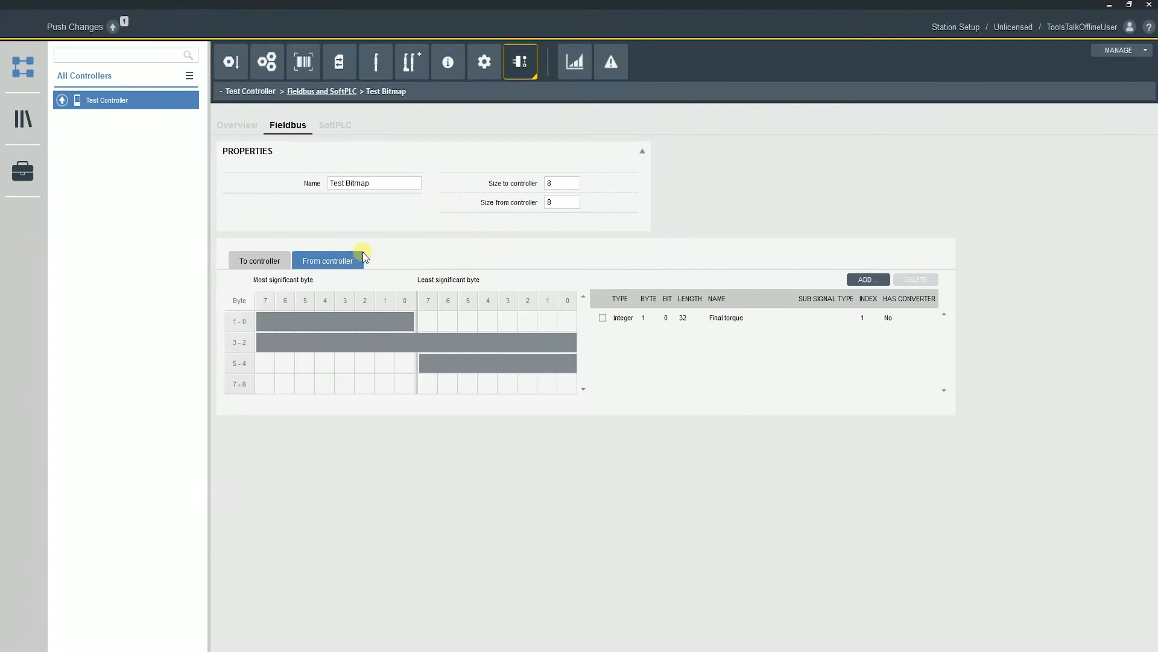
click(373, 182)
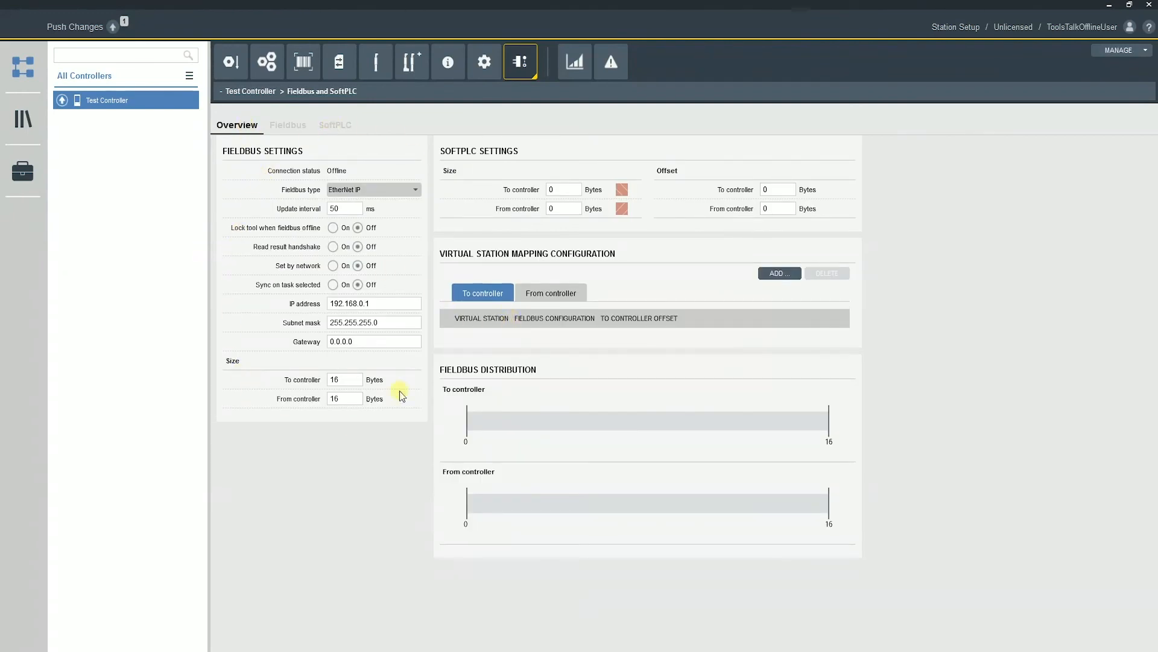
mouse_move(396, 246)
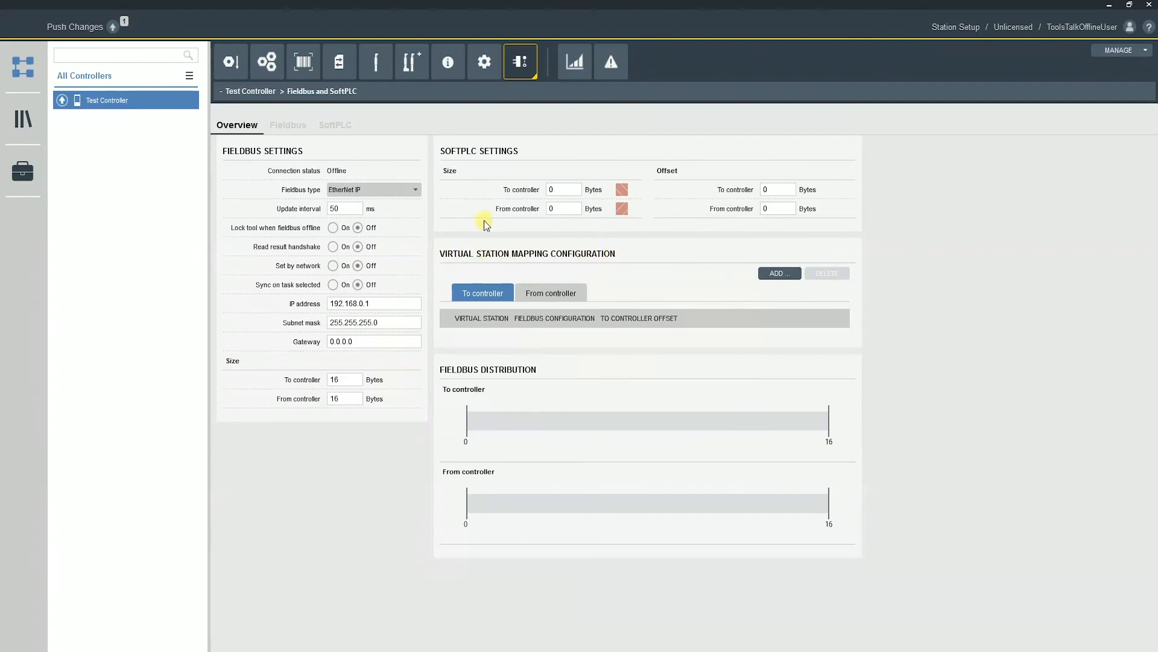
mouse_move(744, 276)
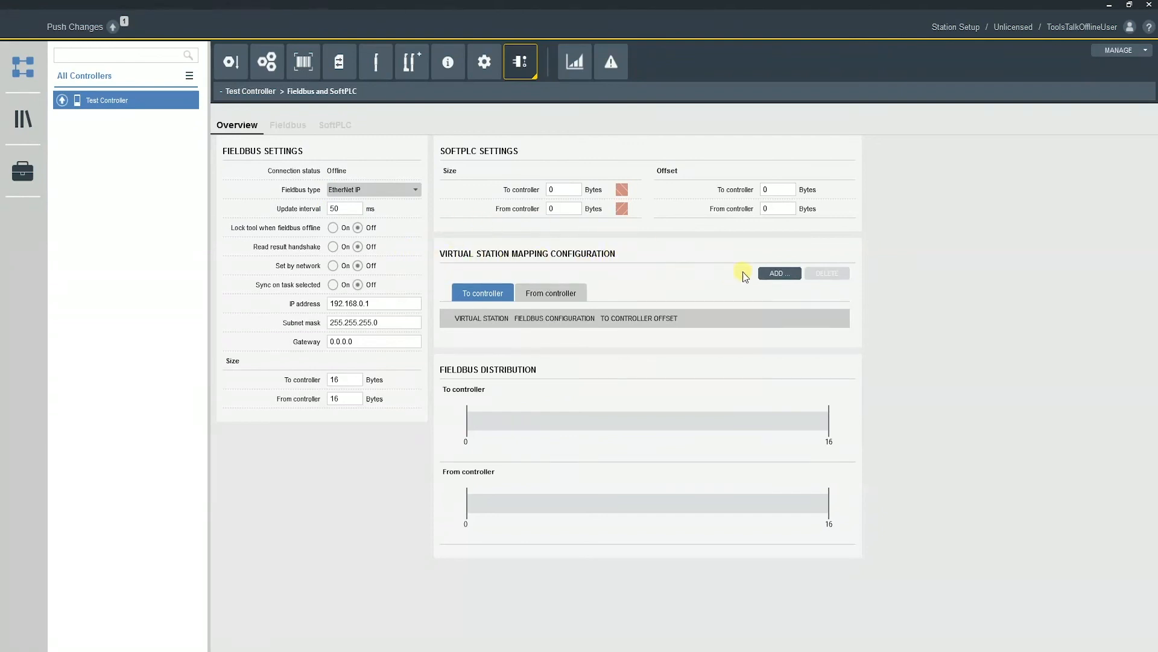
Add a virtual station mapping linking Airbag Secure 1 to Test Bitmap at offset 0
click(778, 272)
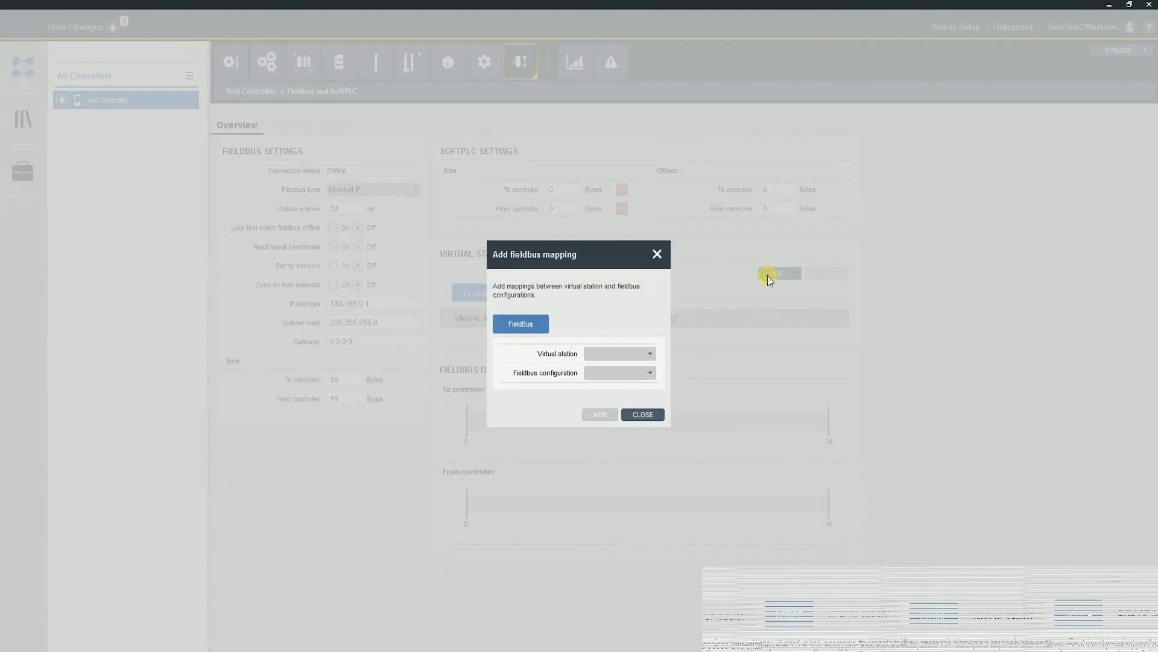
click(619, 353)
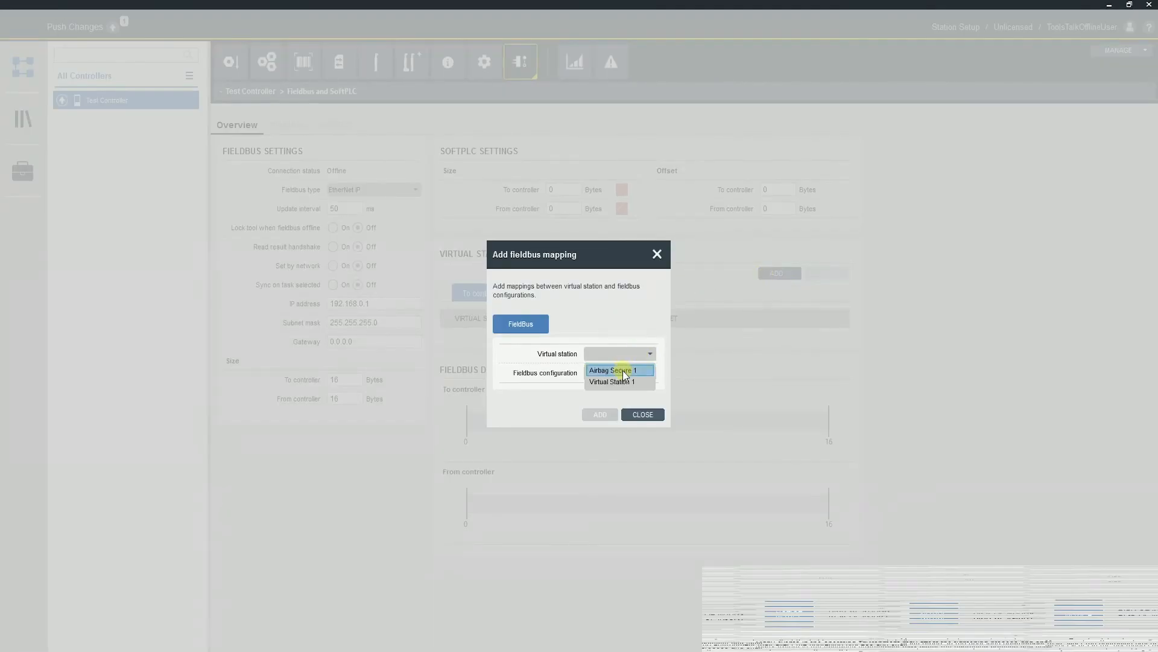
click(619, 370)
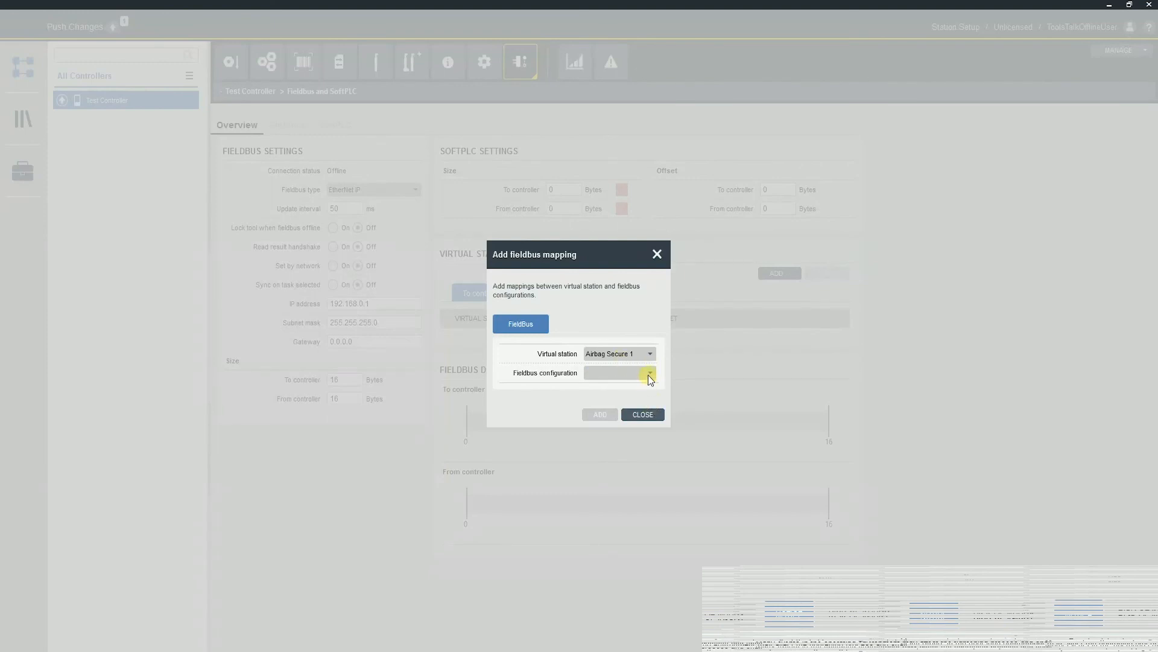
click(649, 373)
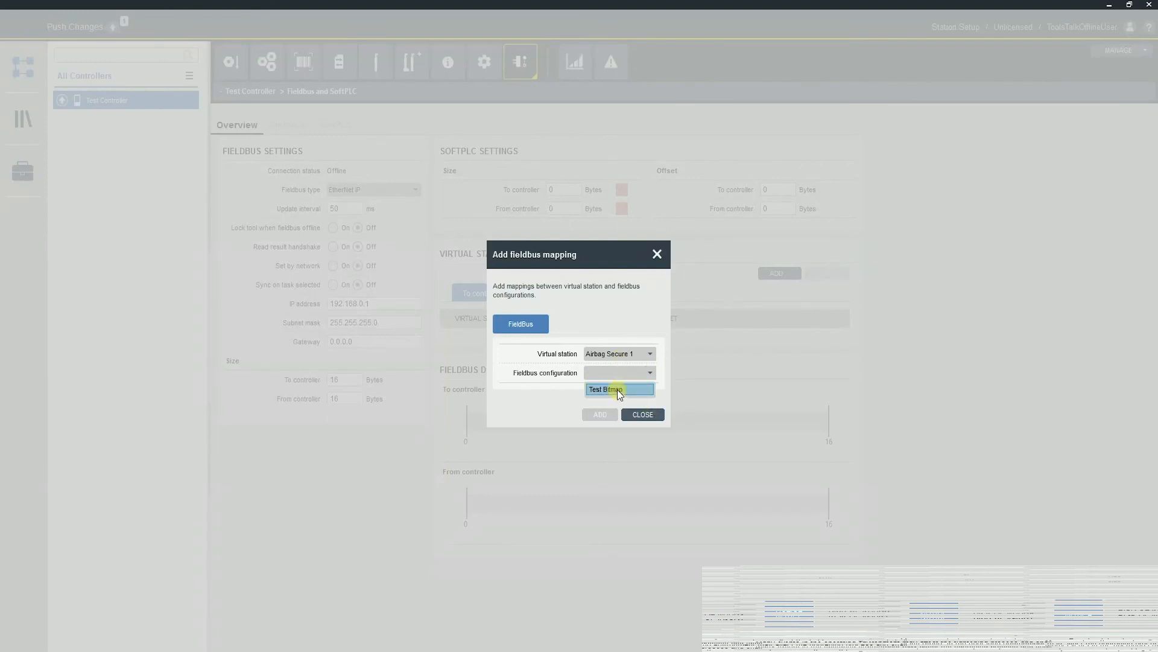
click(599, 414)
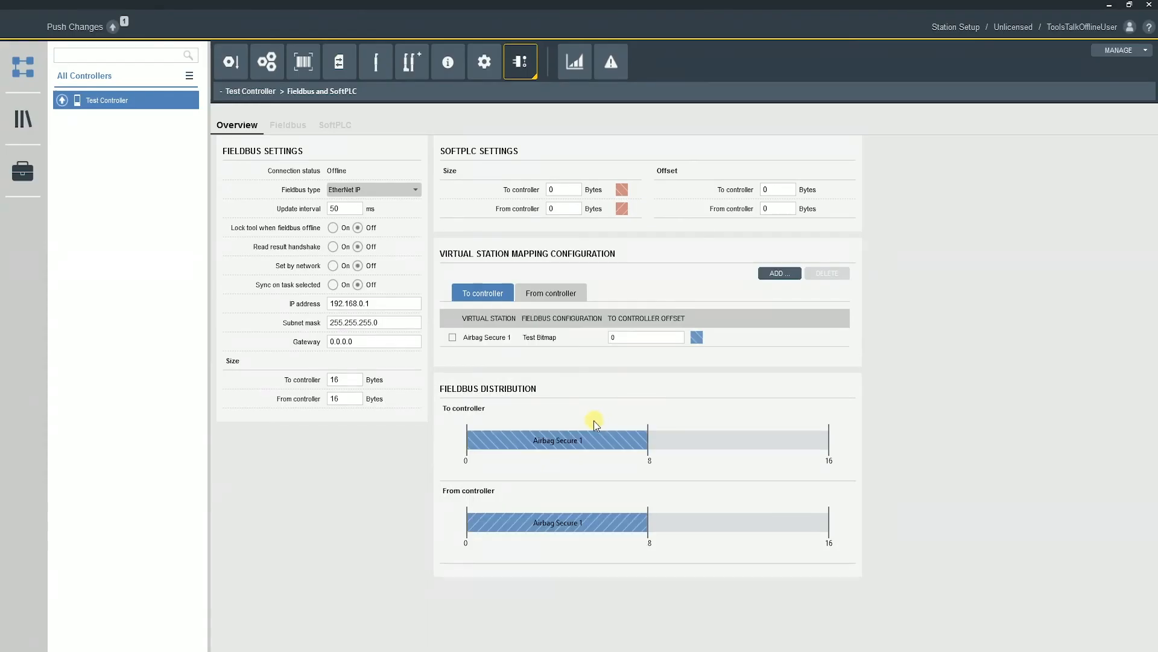
mouse_move(496, 431)
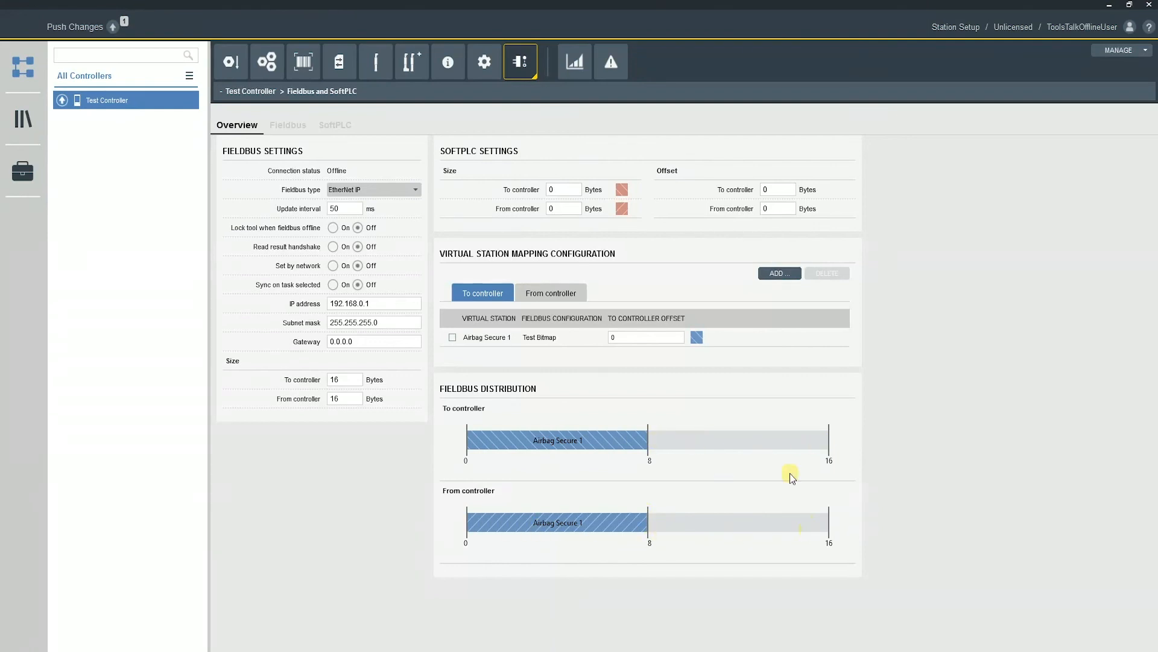
Map Virtual Station 1 to Test Bitmap at offset 8, then start pushing changes
click(779, 272)
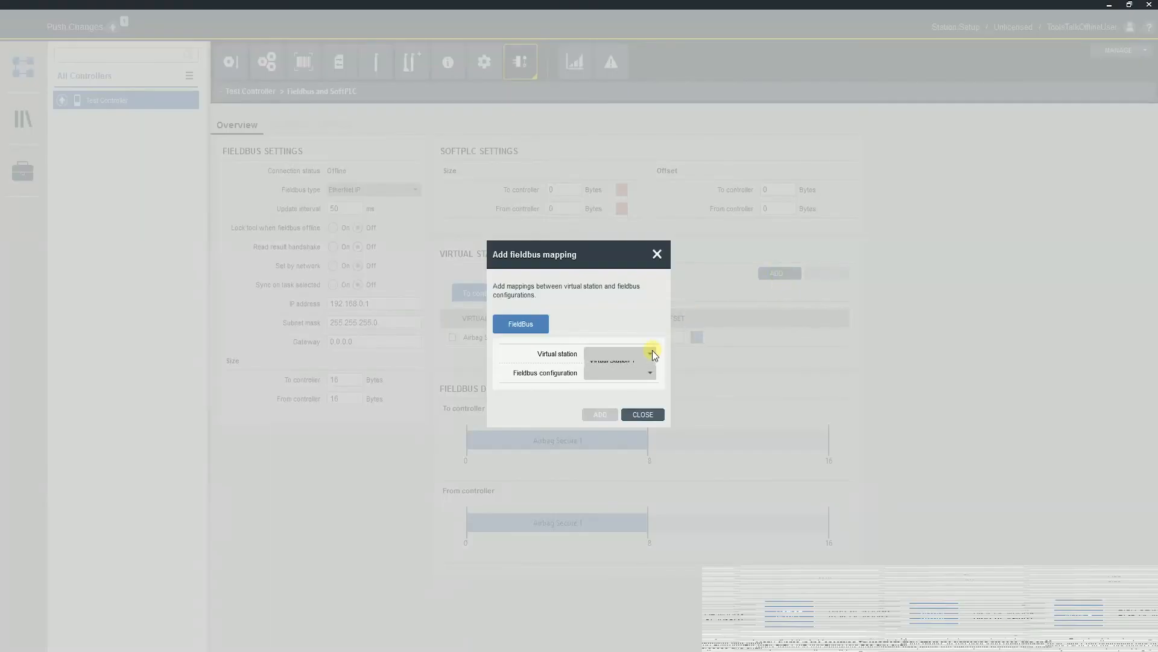
click(648, 372)
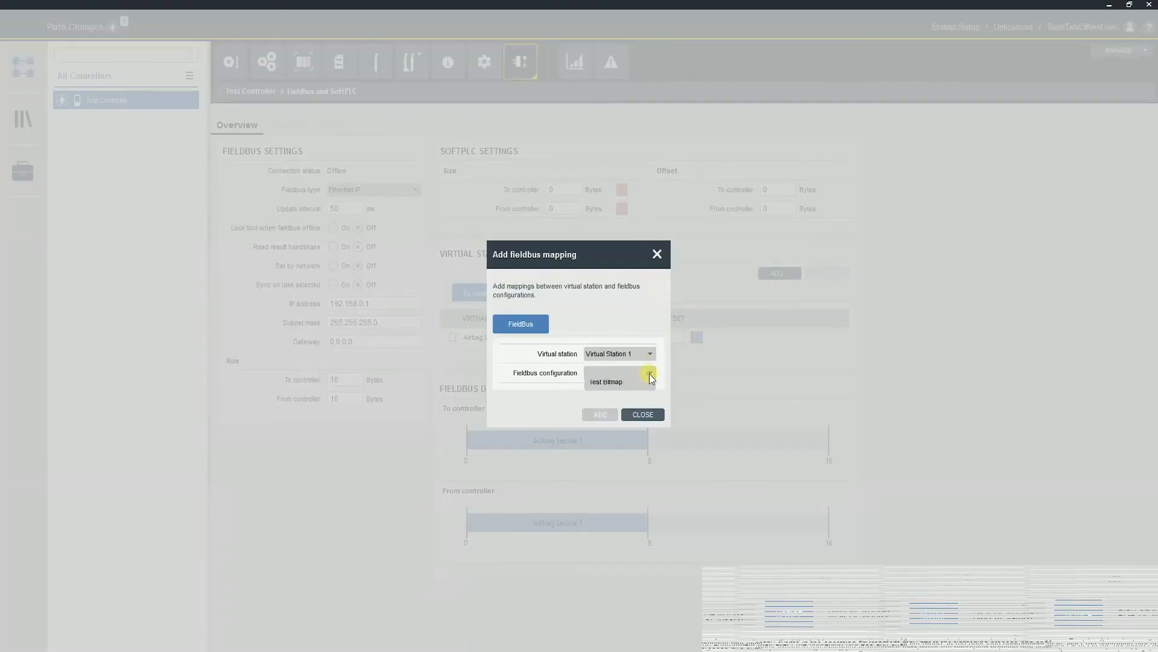
click(599, 414)
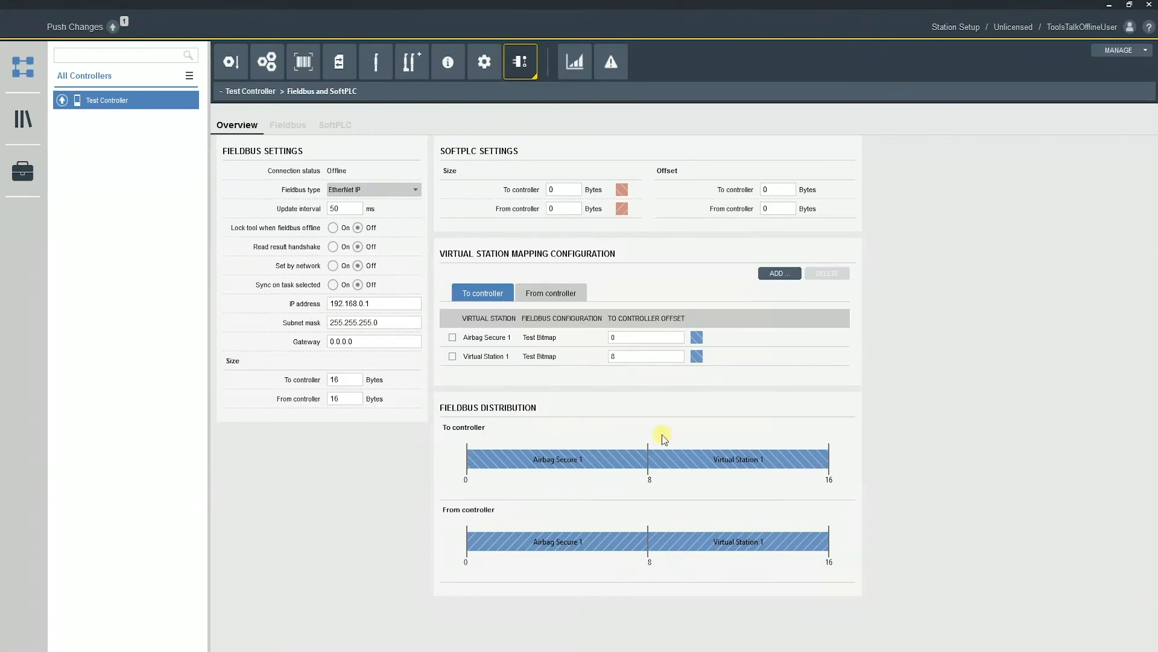
mouse_move(854, 516)
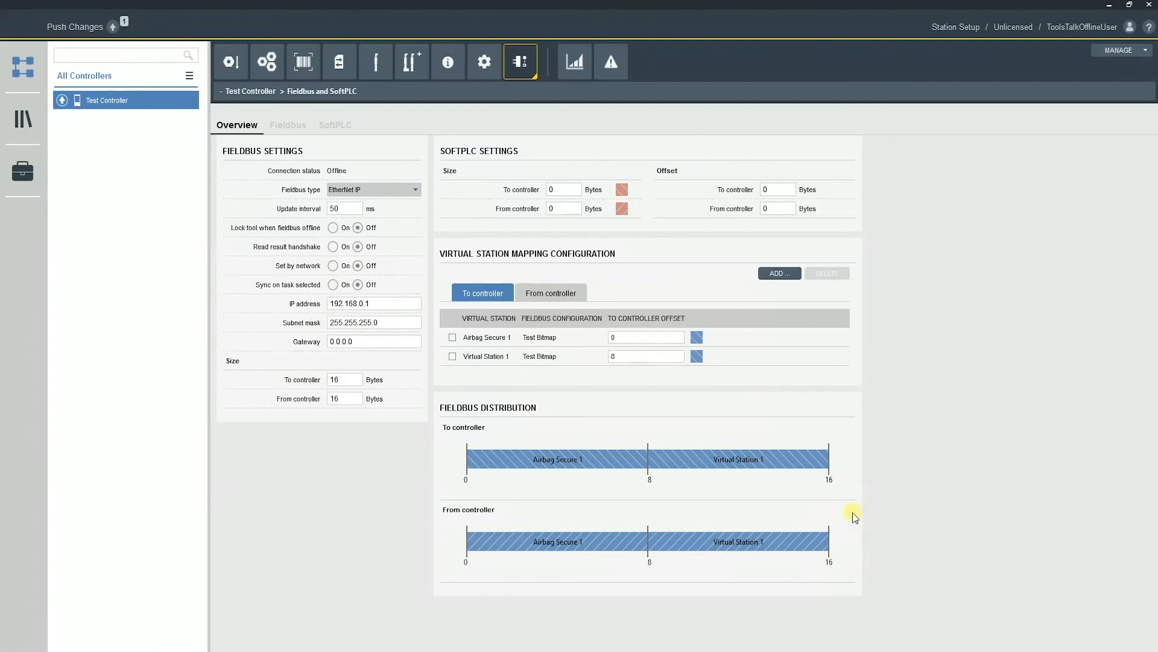
mouse_move(574, 533)
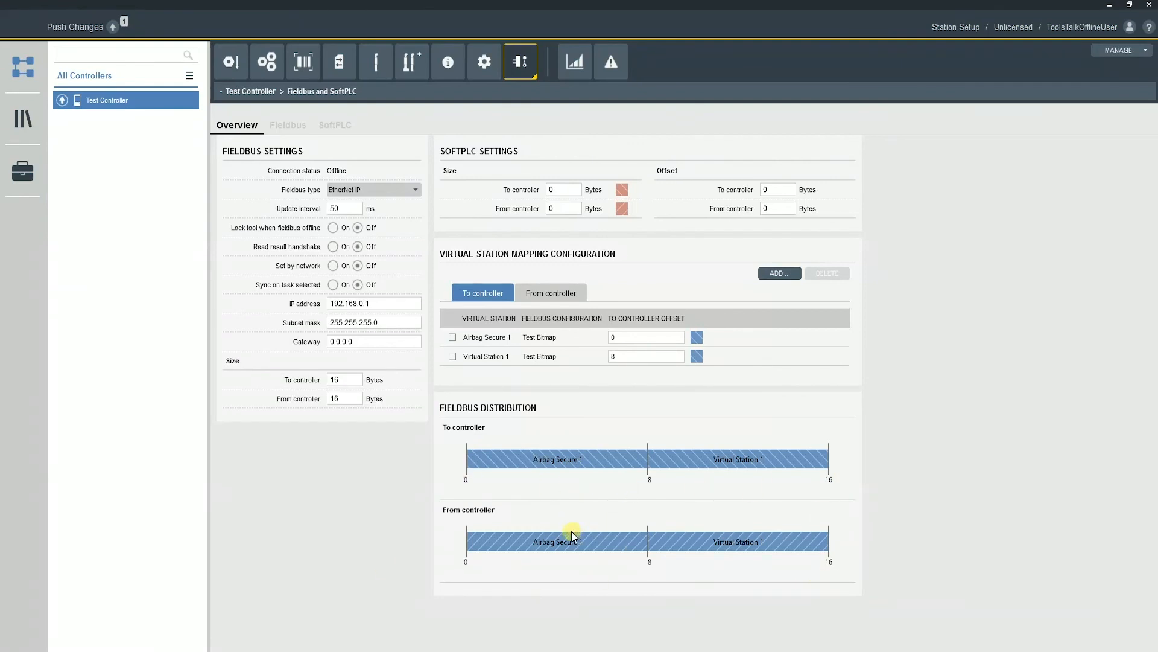
mouse_move(501, 277)
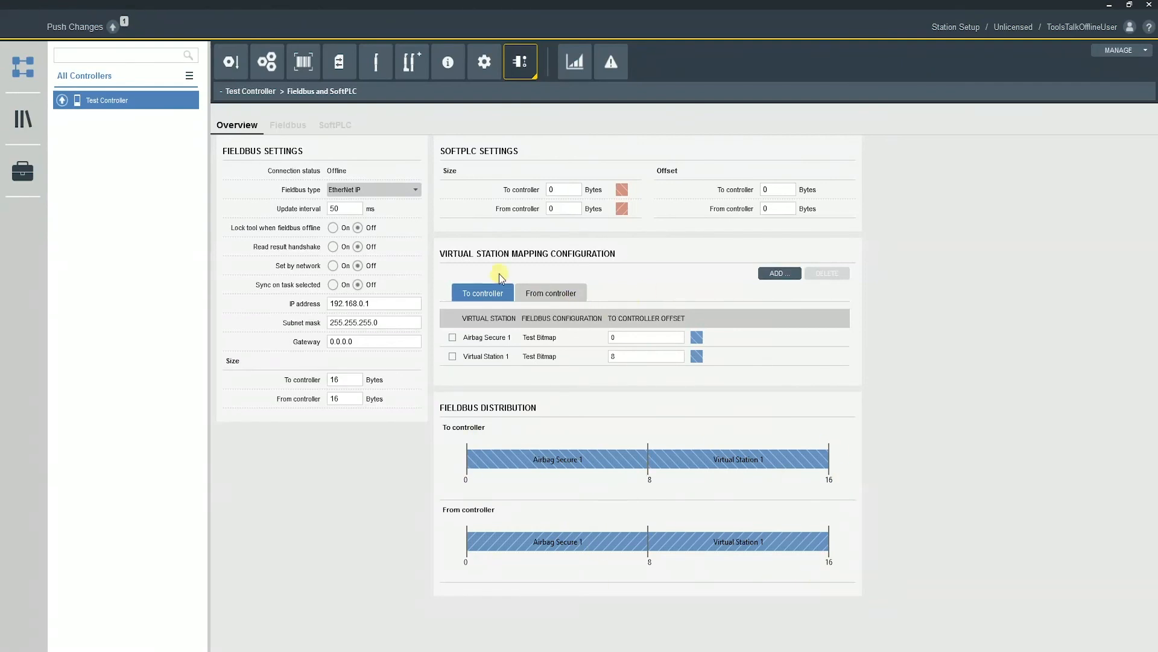
click(73, 26)
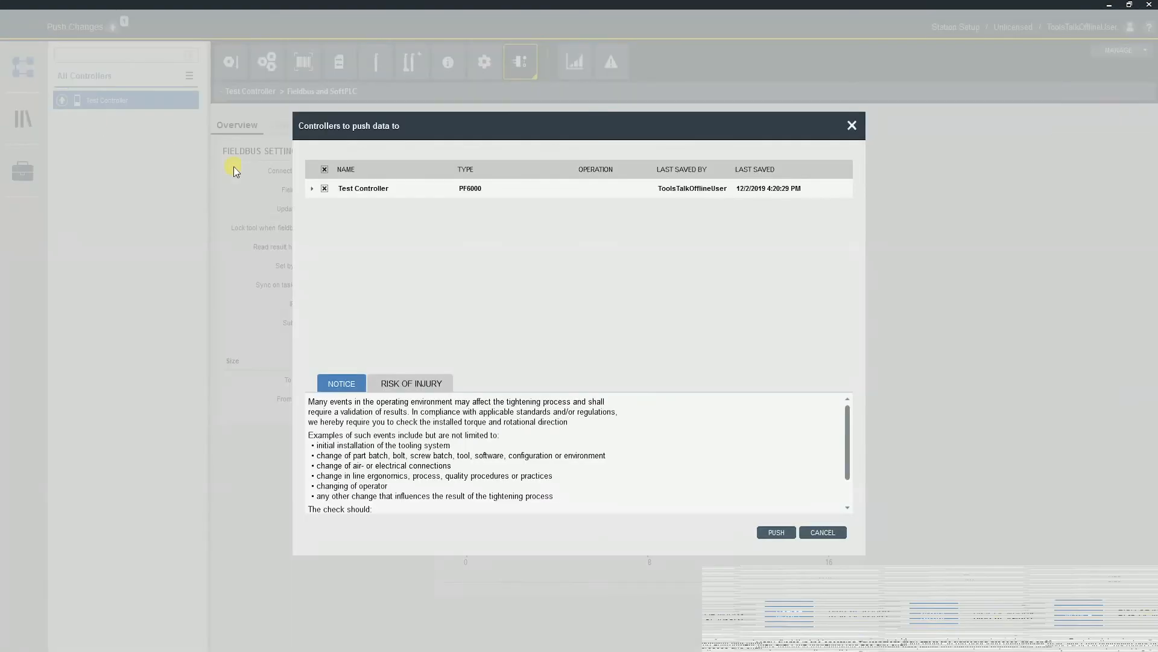
mouse_move(776, 532)
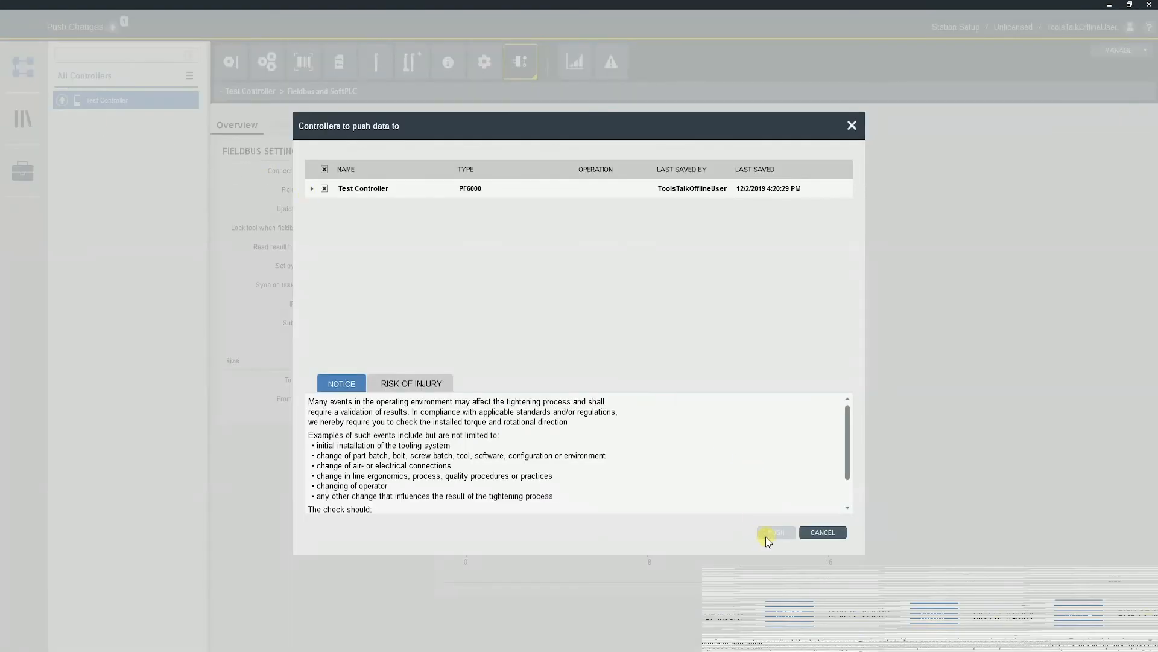
mouse_move(759, 532)
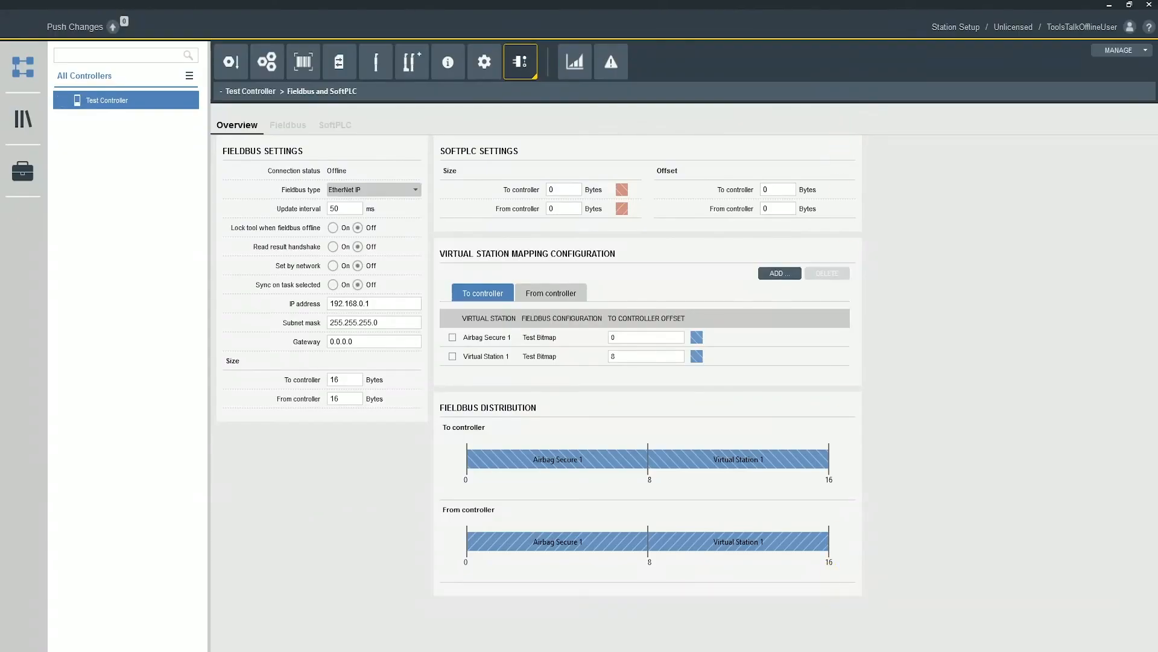
mouse_move(549, 242)
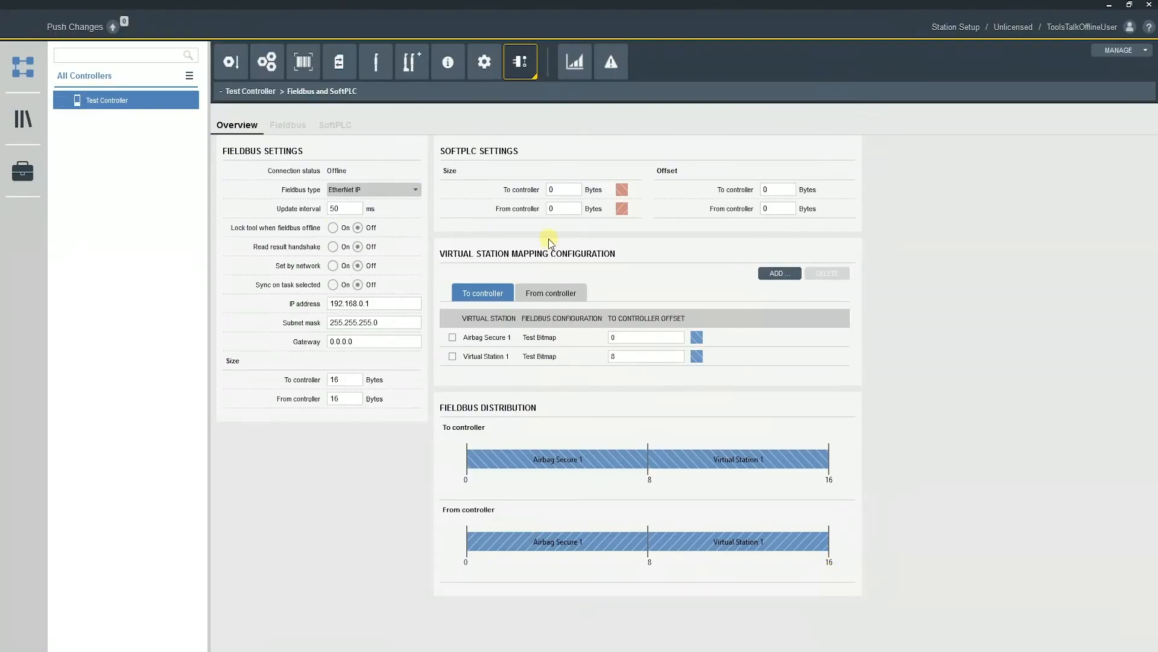